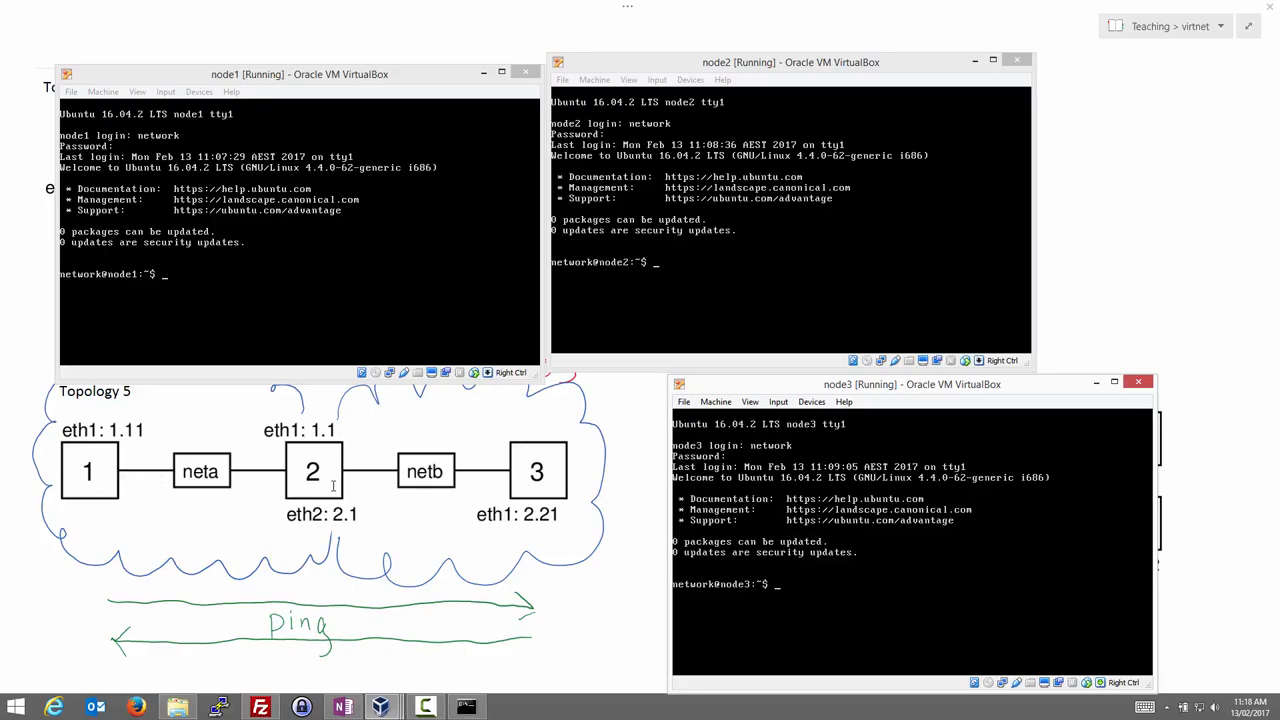
{"action": "mouse_move", "coordinate": [155, 485]}
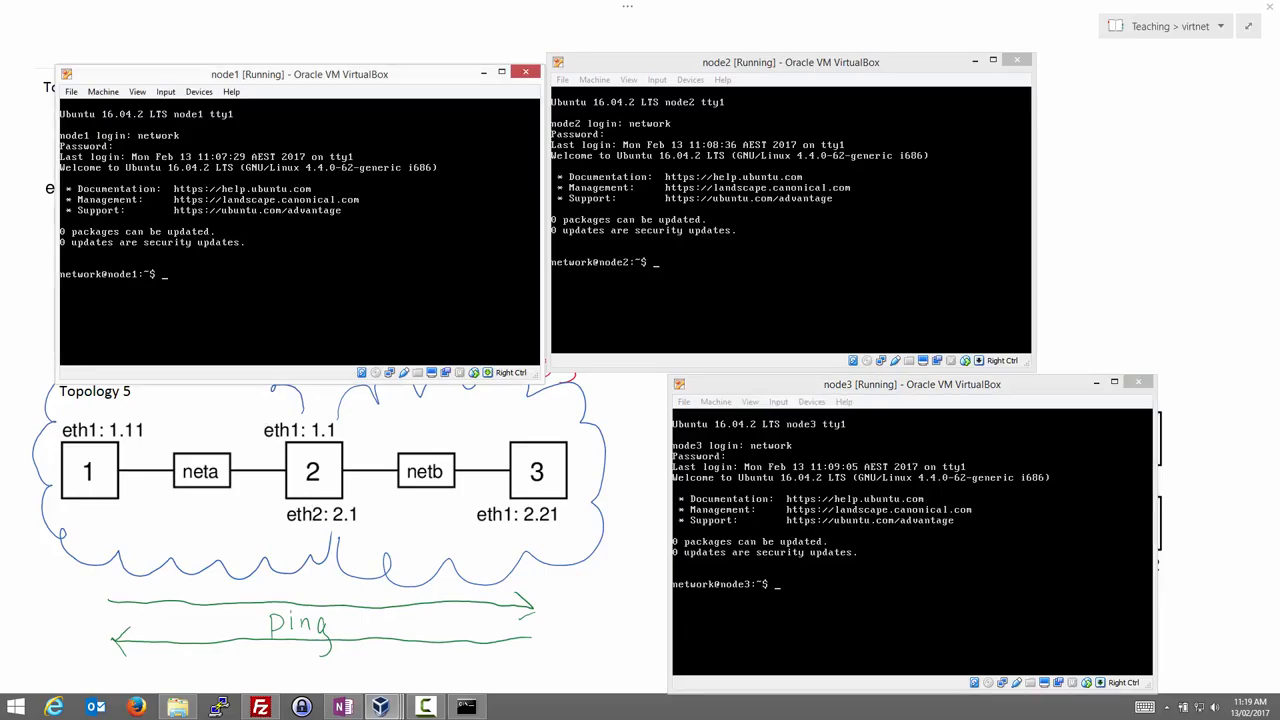
Check node3's eth1 address with ifconfig and ping 192.168.2.21 continuously from node1.
{"action": "type", "text": "ping"}
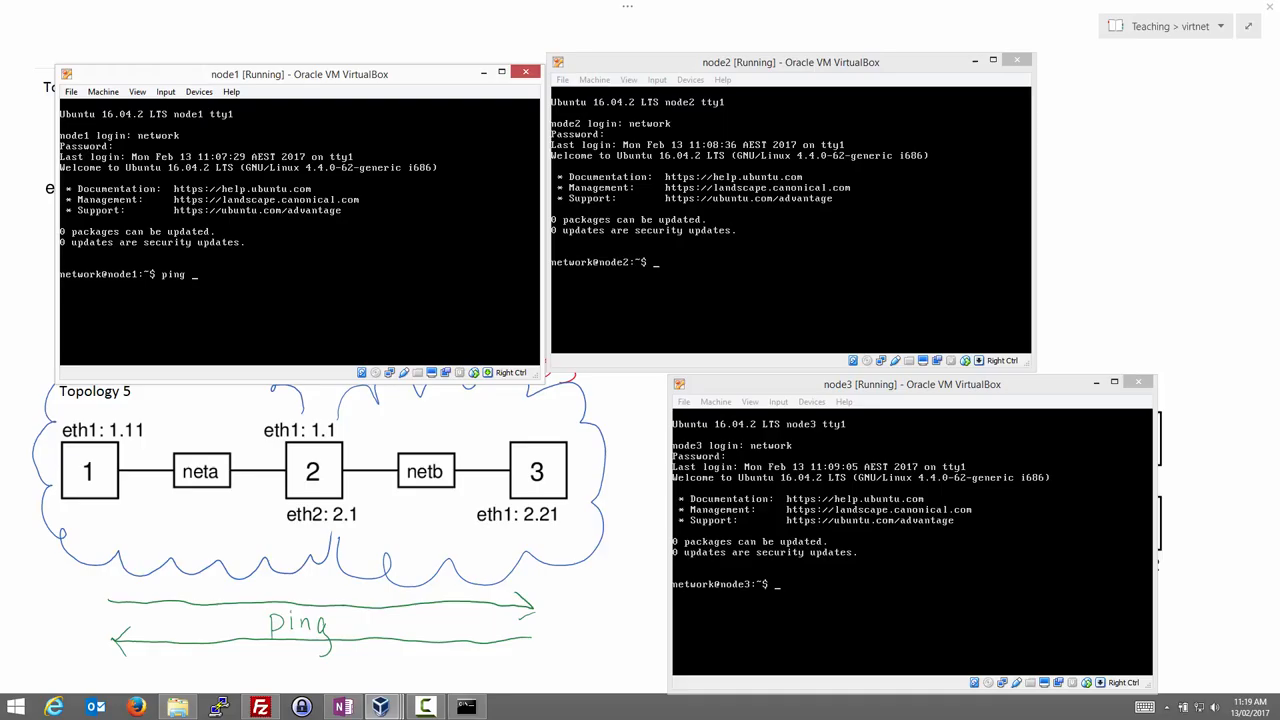
{"action": "type", "text": "192."}
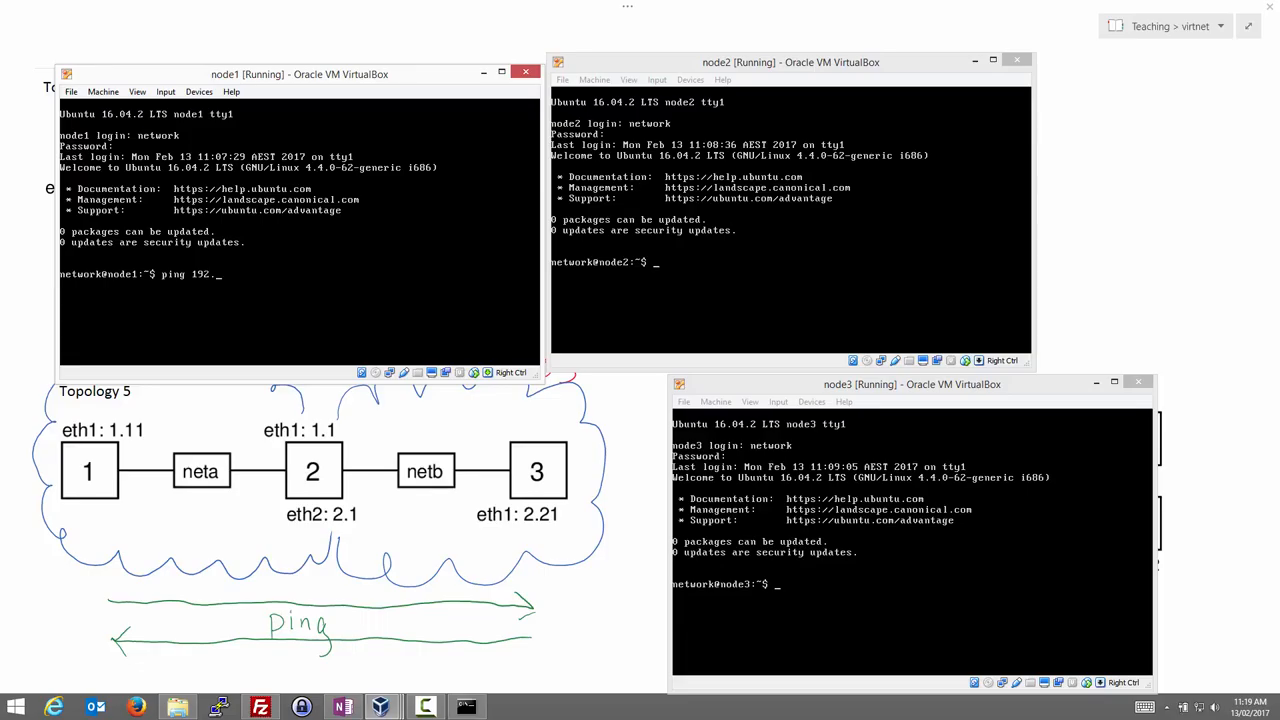
{"action": "type", "text": "168."}
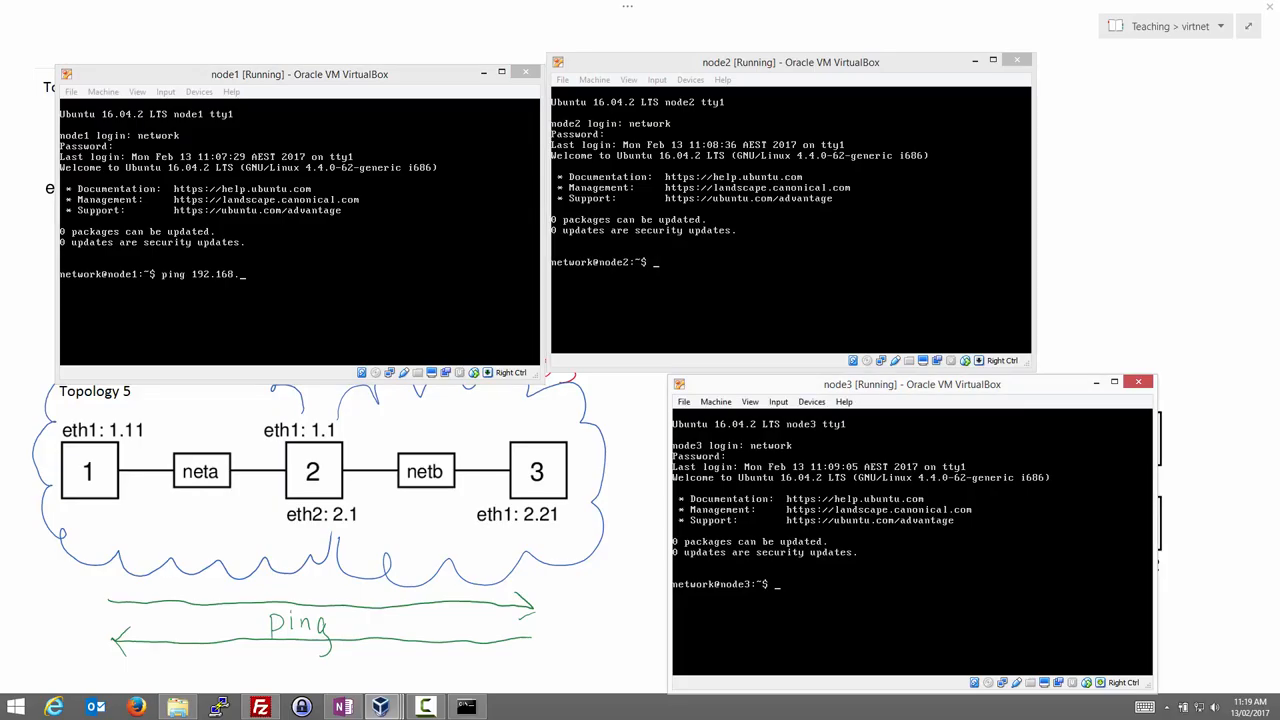
{"action": "type", "text": "i"}
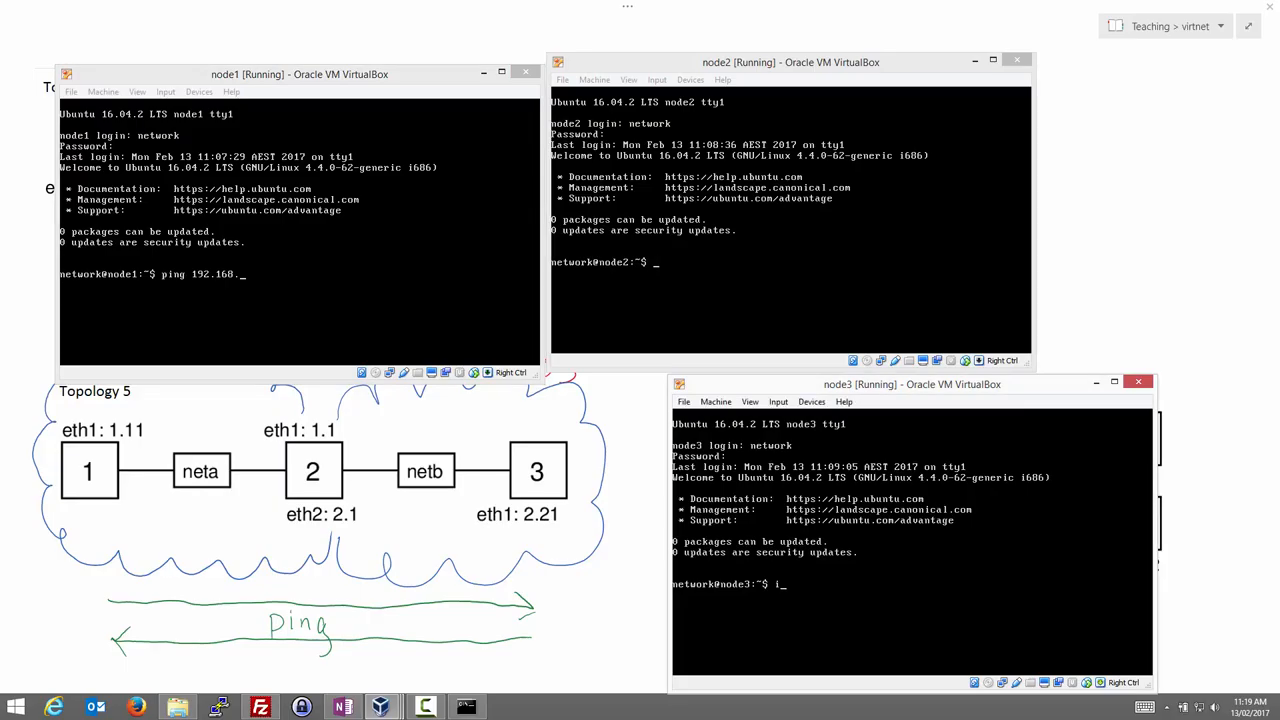
{"action": "type", "text": "fconfig eth1"}
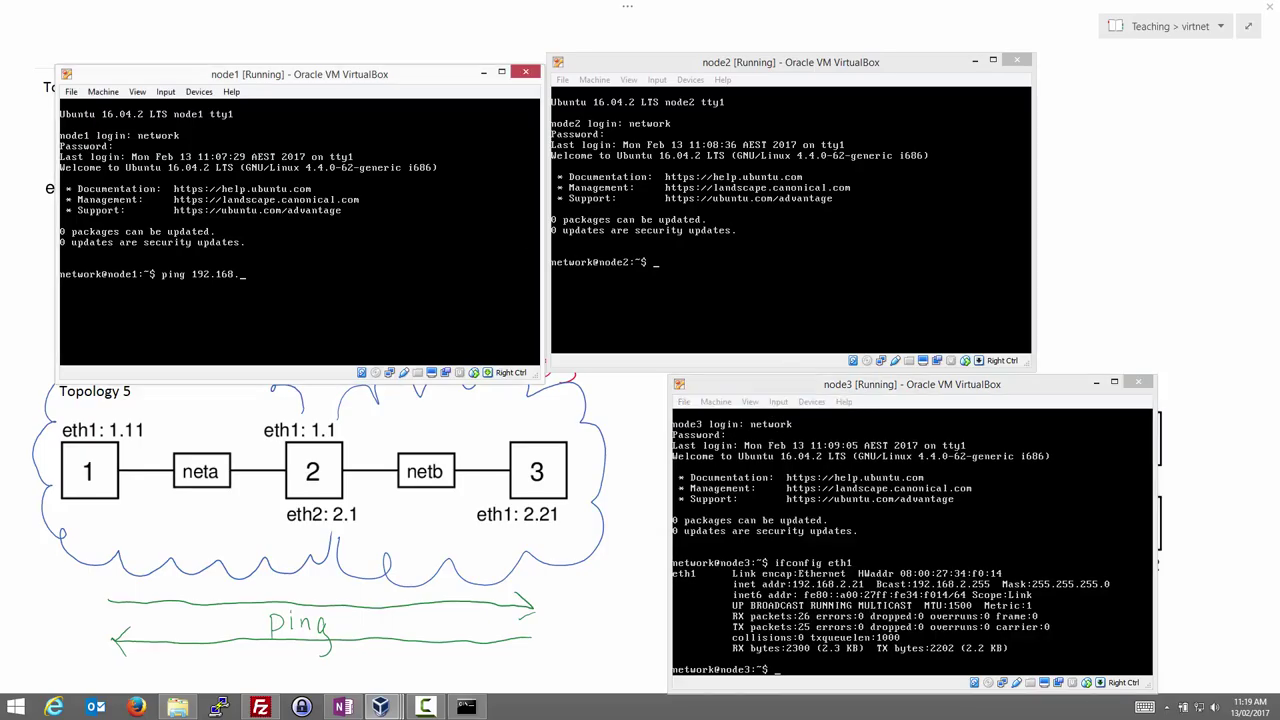
{"action": "type", "text": "2.21"}
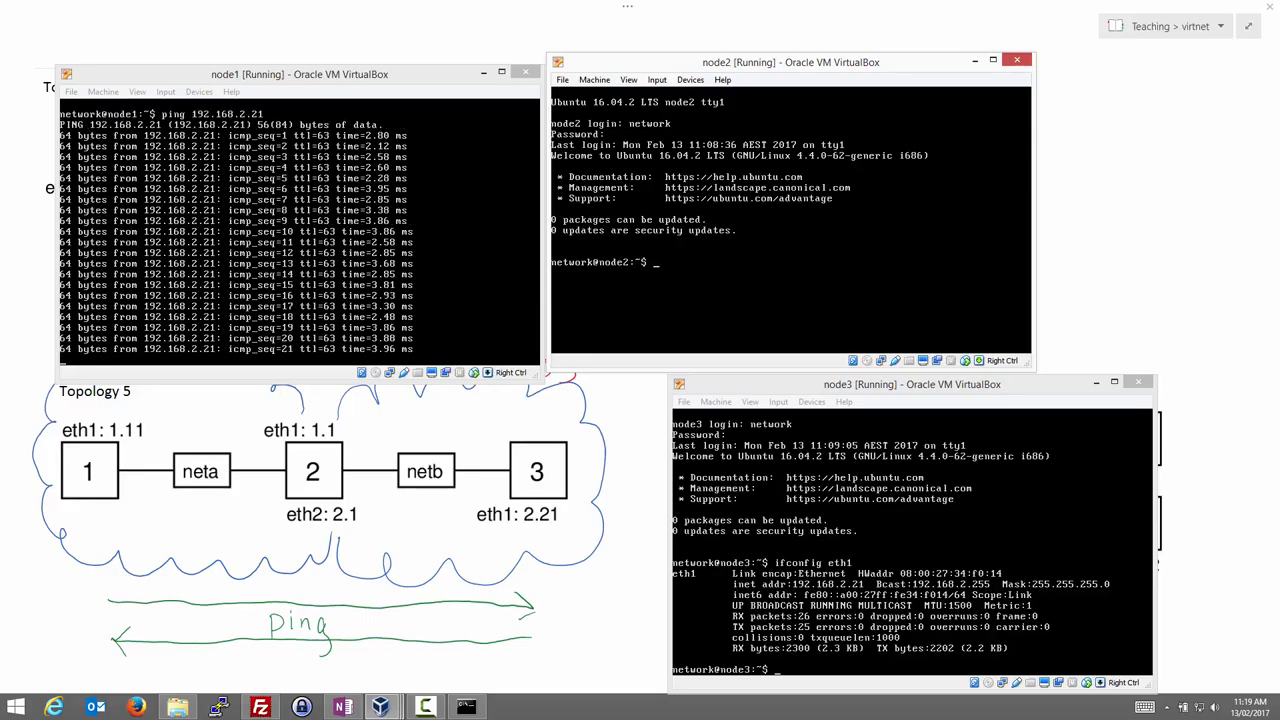
Run 'sudo tcpdump -i eth1 -n' on node2 to watch the ICMP echo traffic.
{"action": "type", "text": "sudo"}
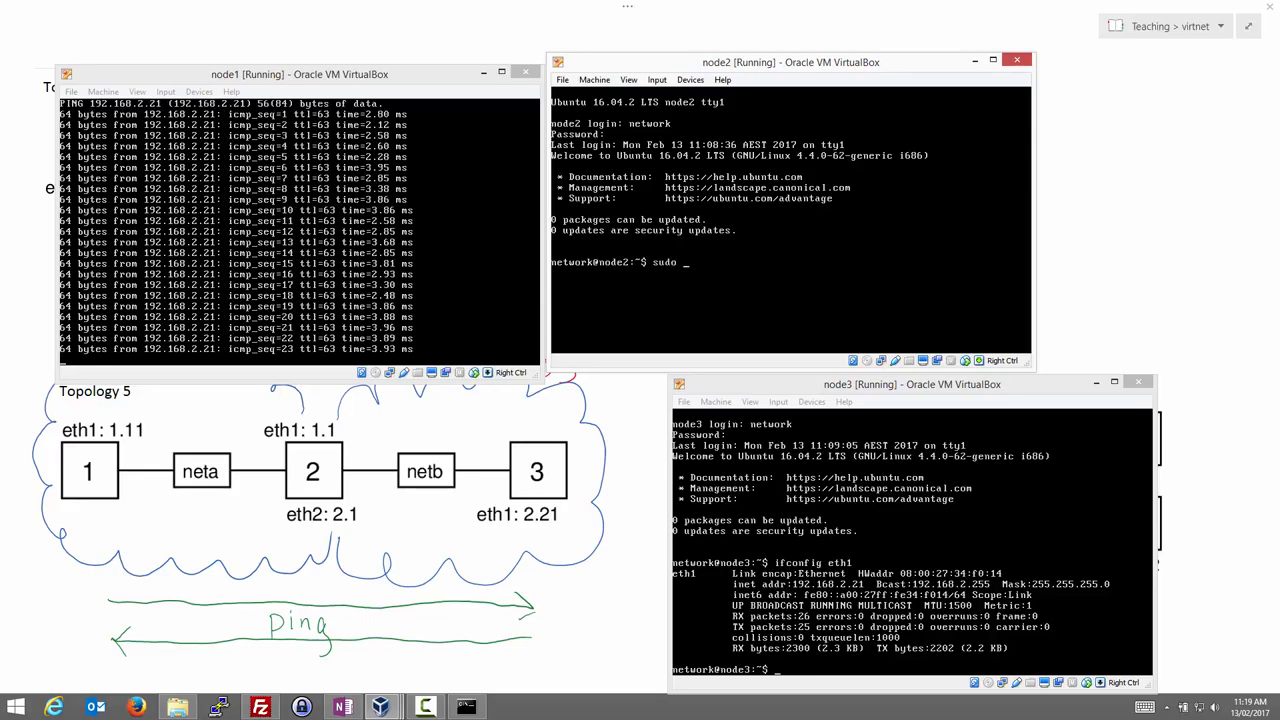
{"action": "type", "text": "tcpd"}
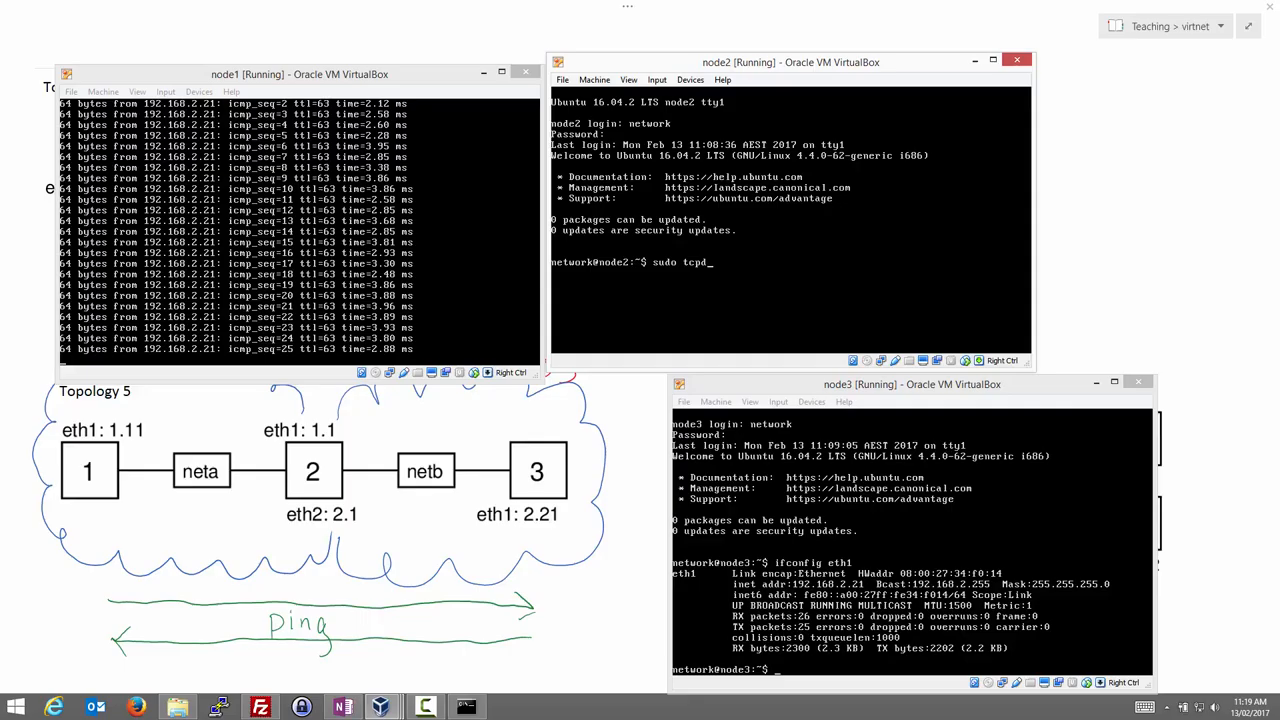
{"action": "type", "text": "ump"}
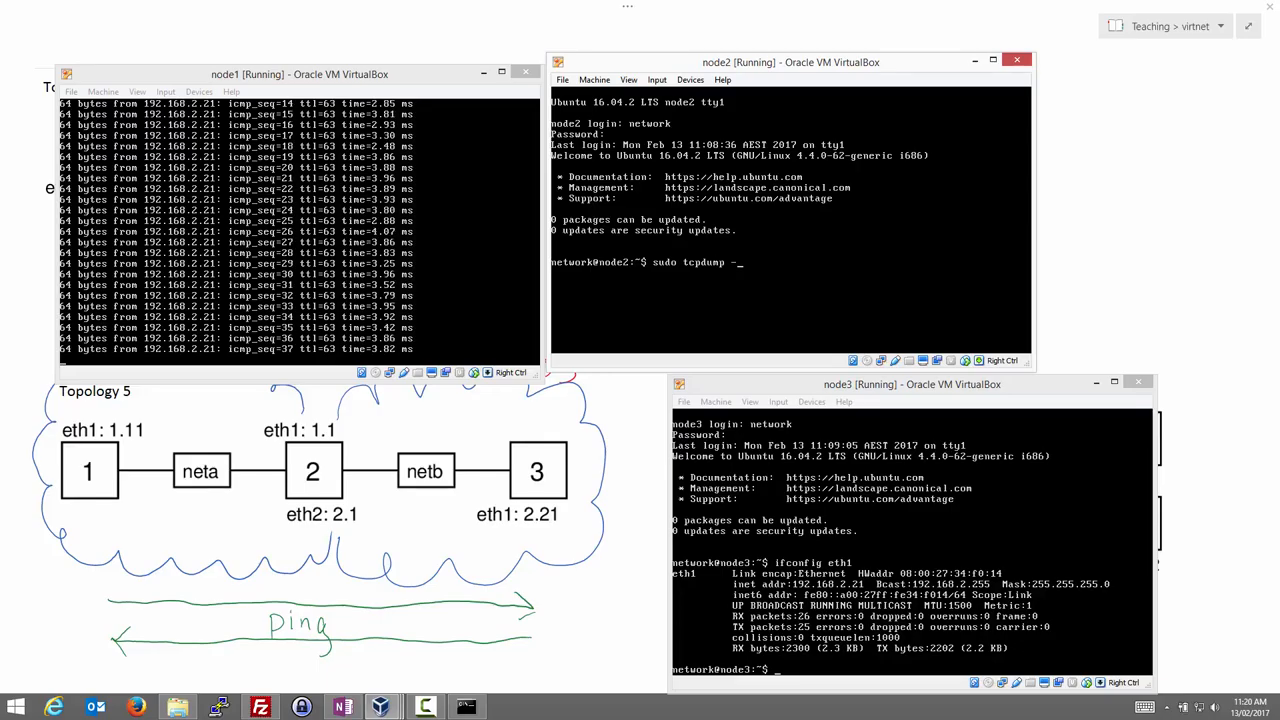
{"action": "type", "text": "-i e"}
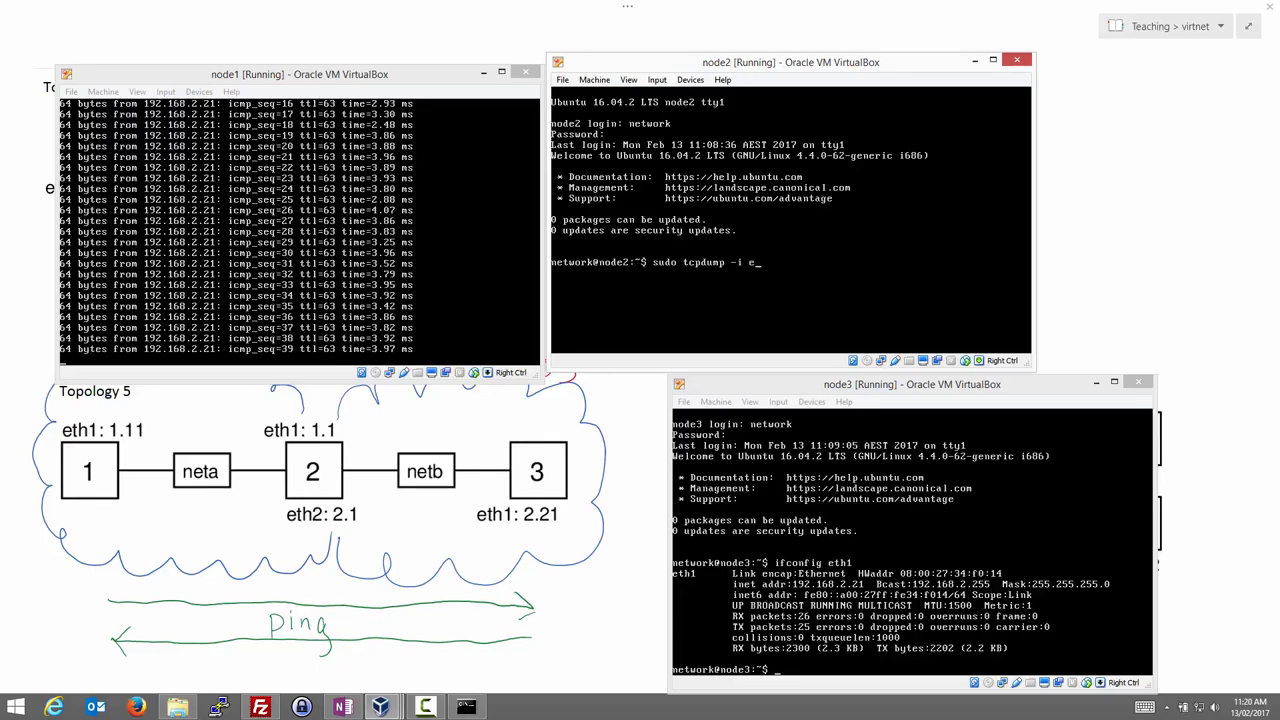
{"action": "type", "text": "th1 -"}
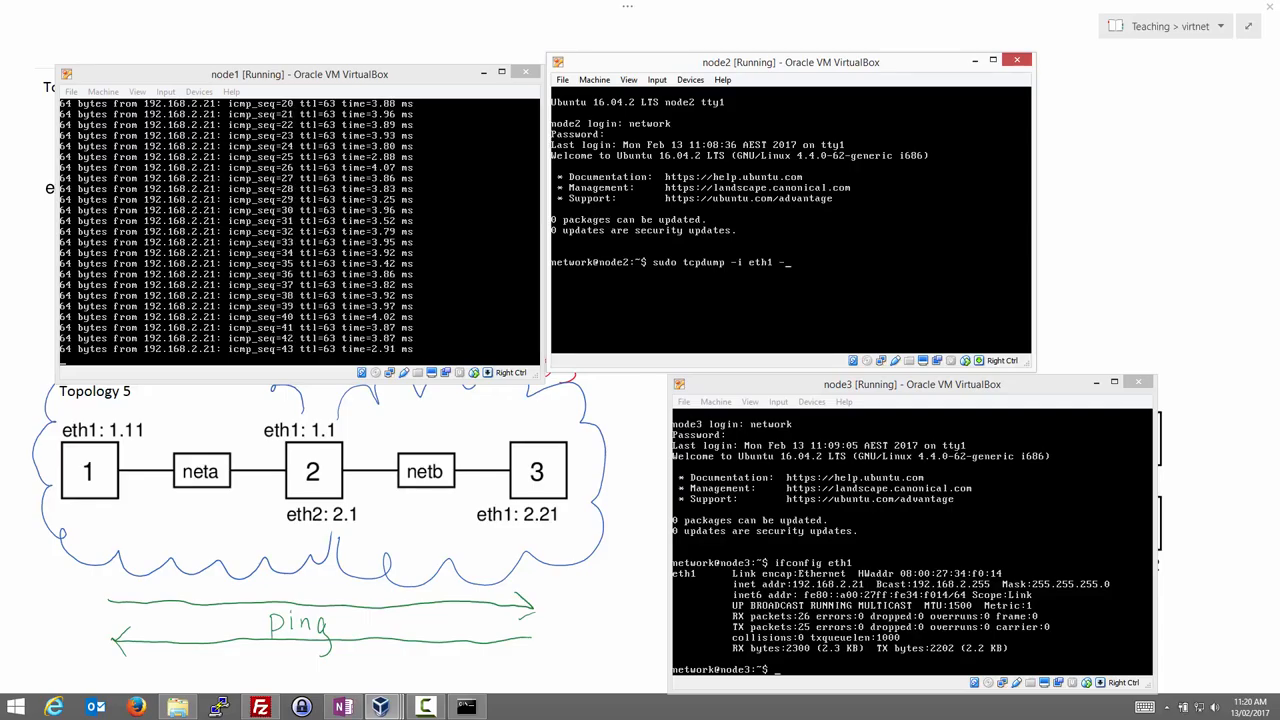
{"action": "type", "text": "n"}
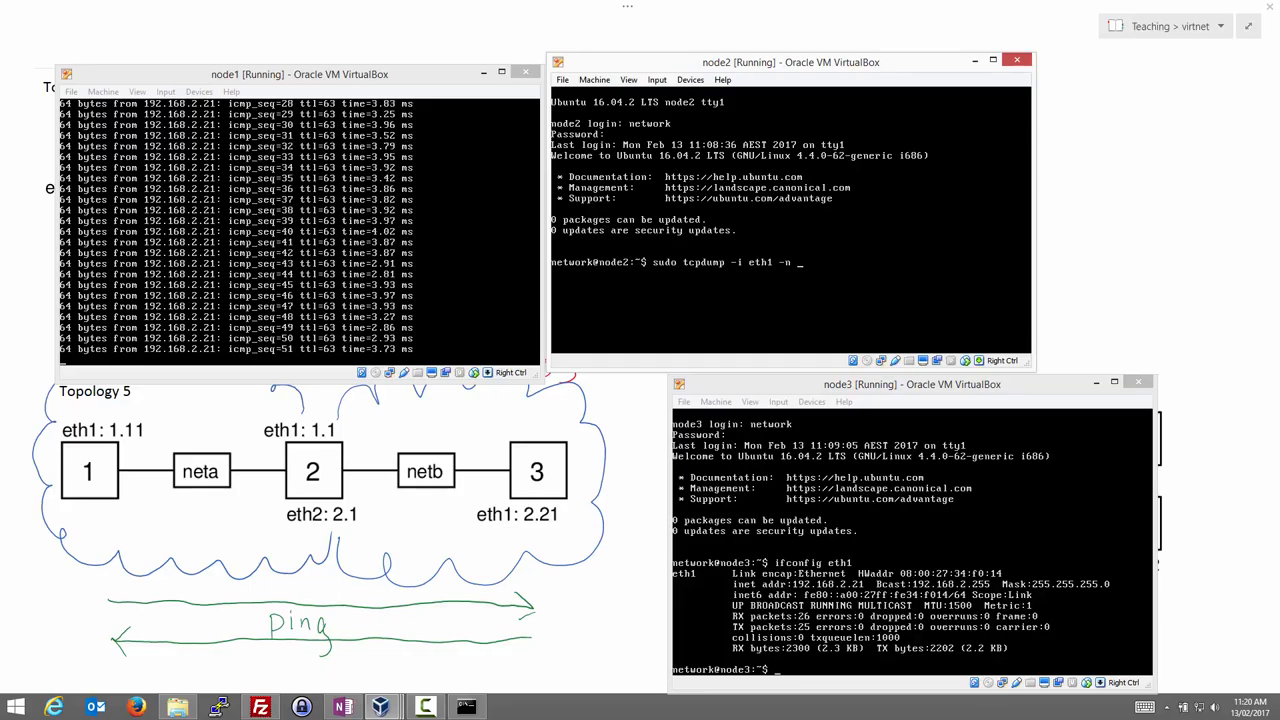
{"action": "key", "text": "Enter"}
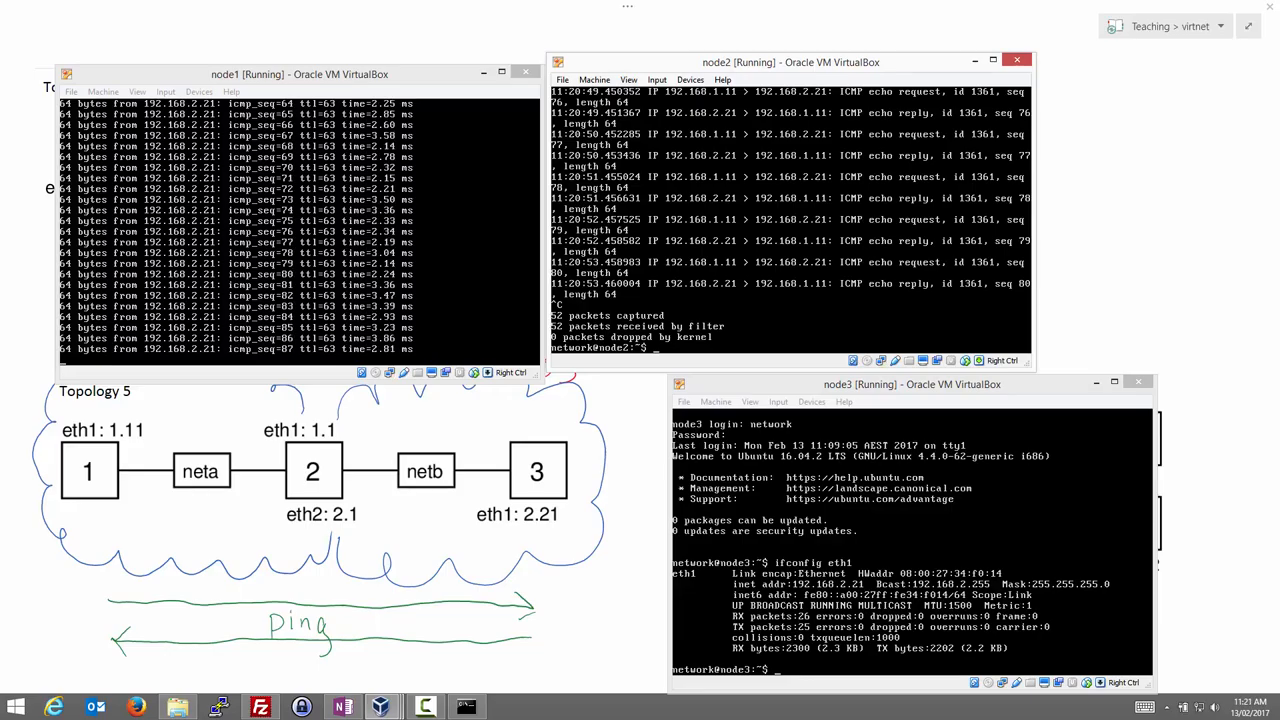
On node2, type a tcpdump eth1 command writing packets to ping1.pcap.
{"action": "type", "text": "sudo tcpdump -i eth1 -n -w"}
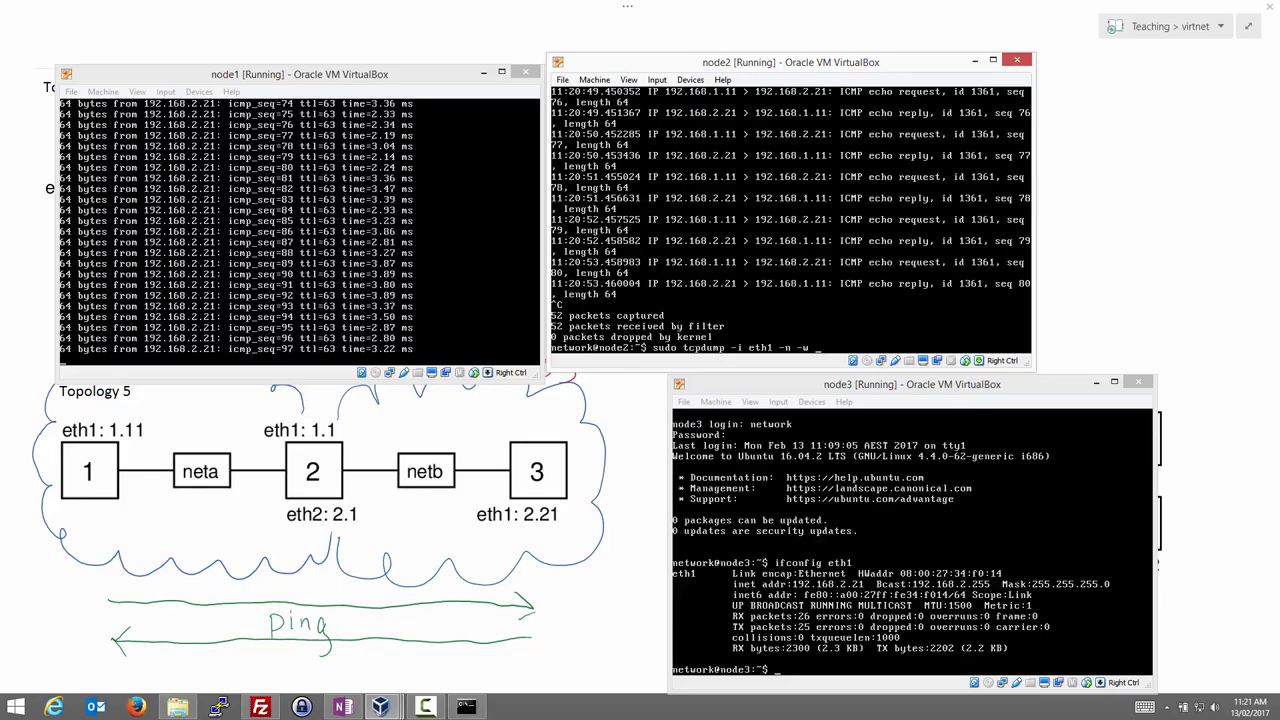
{"action": "type", "text": "ping1."}
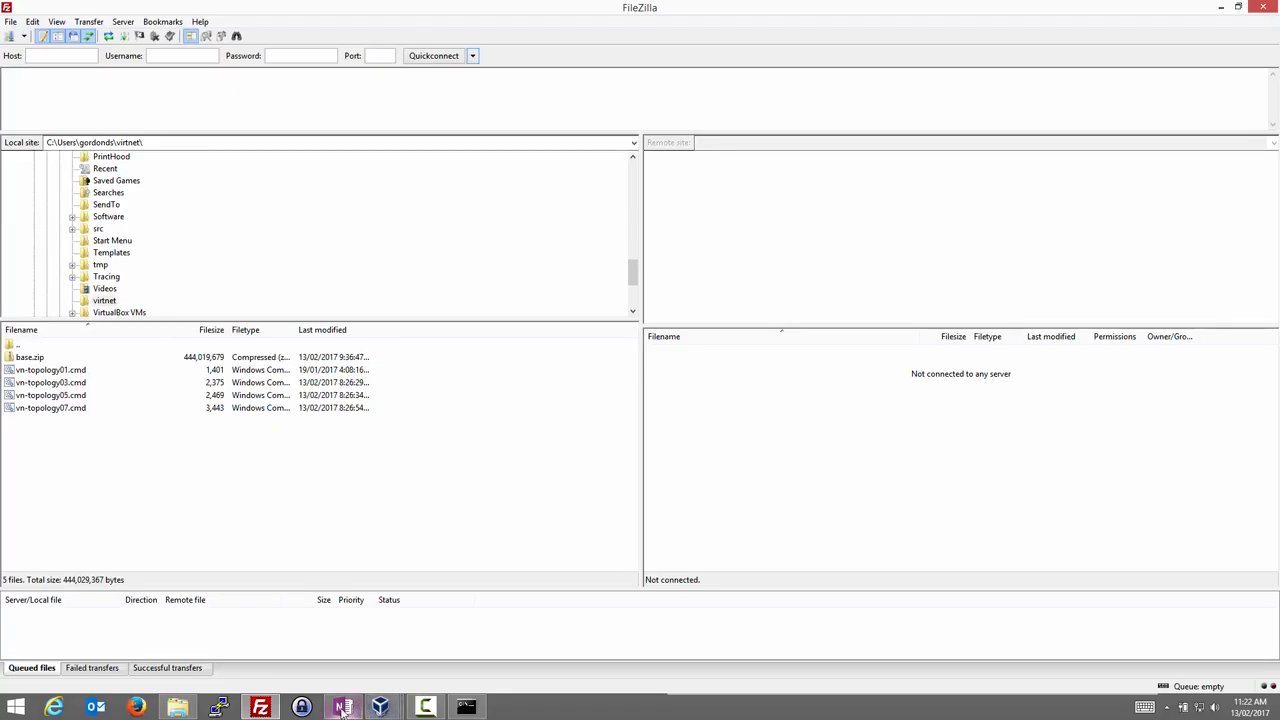
Switch to the Topology 5 notes and bring the node2 VM window forward.
{"action": "left_click", "coordinate": [358, 705]}
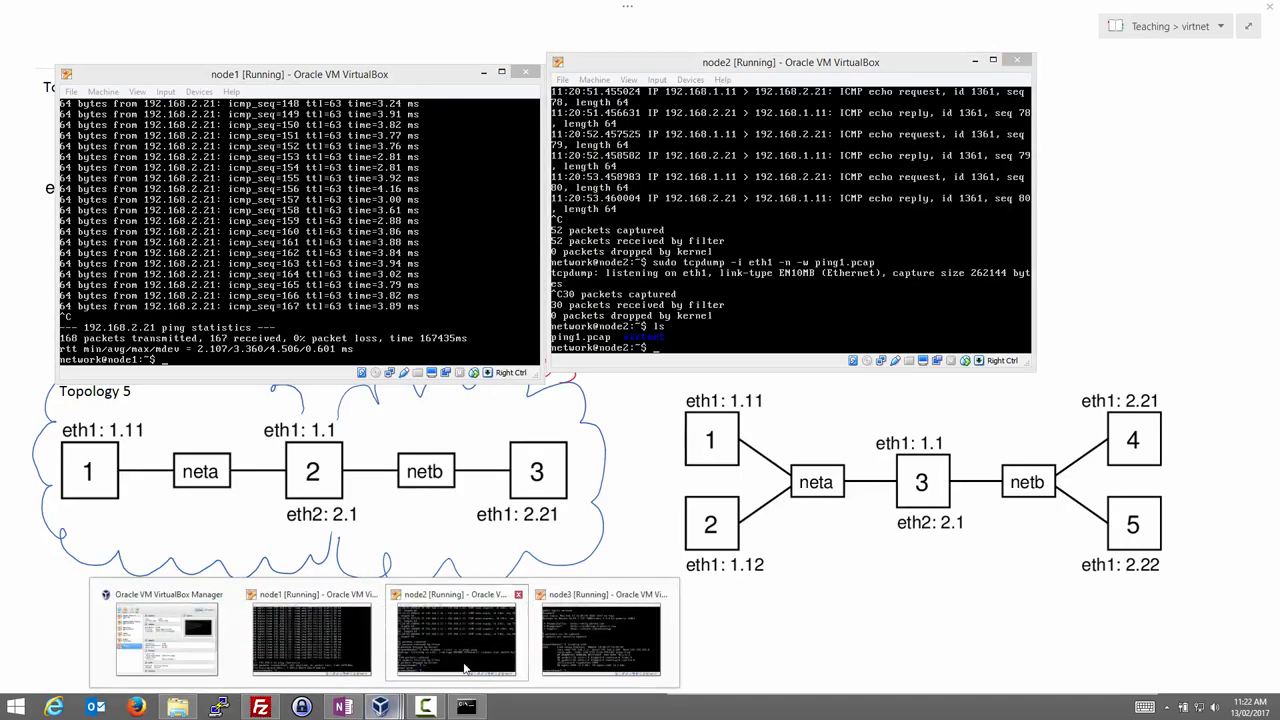
{"action": "left_click", "coordinate": [584, 635]}
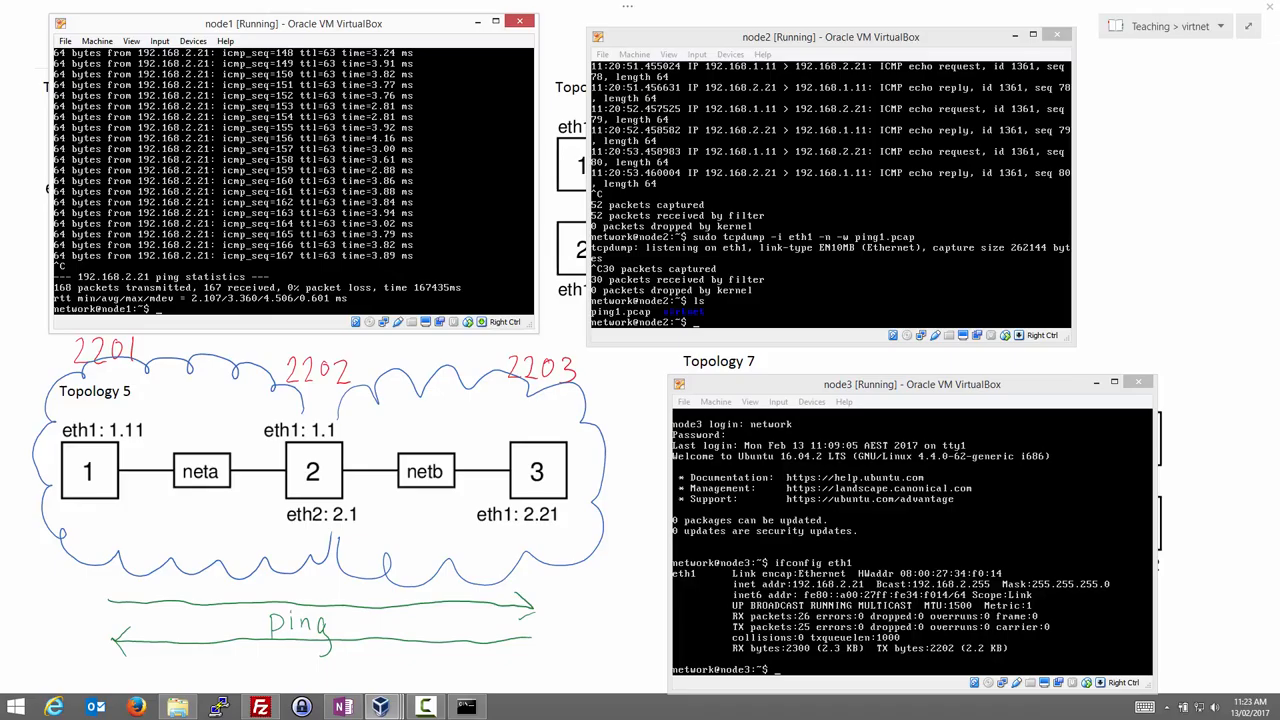
{"action": "mouse_move", "coordinate": [240, 458]}
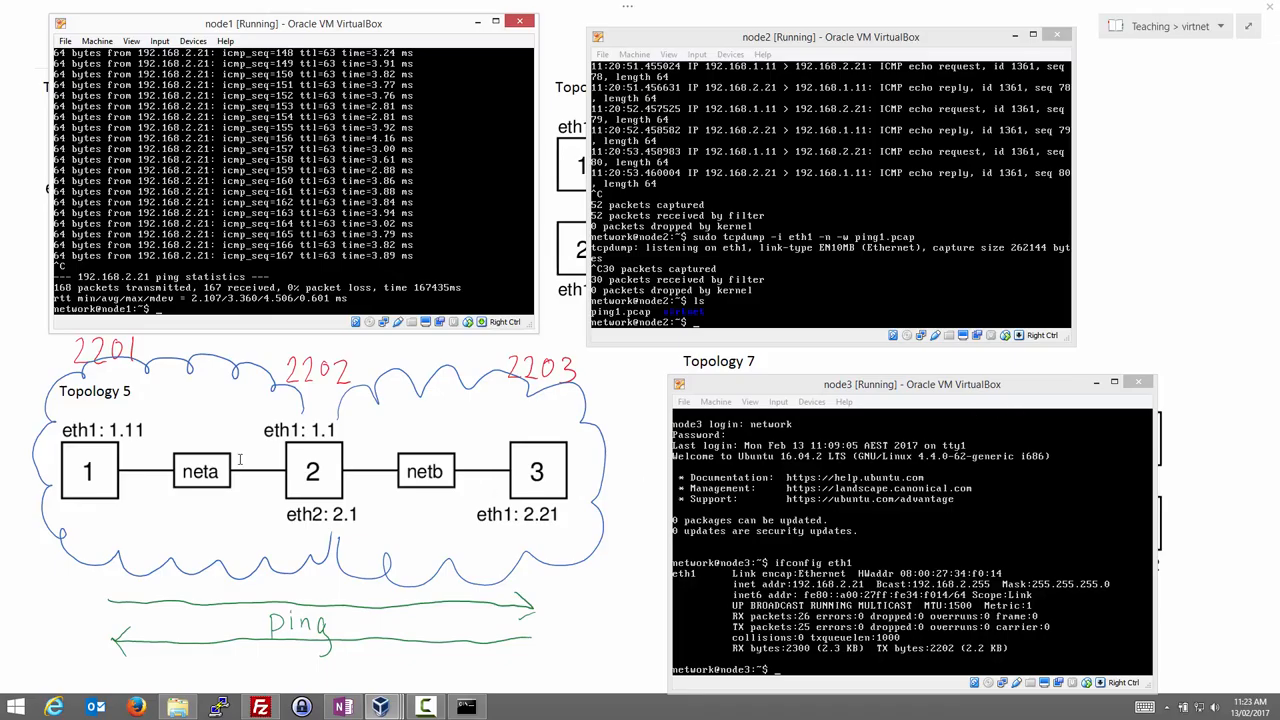
{"action": "mouse_move", "coordinate": [100, 360]}
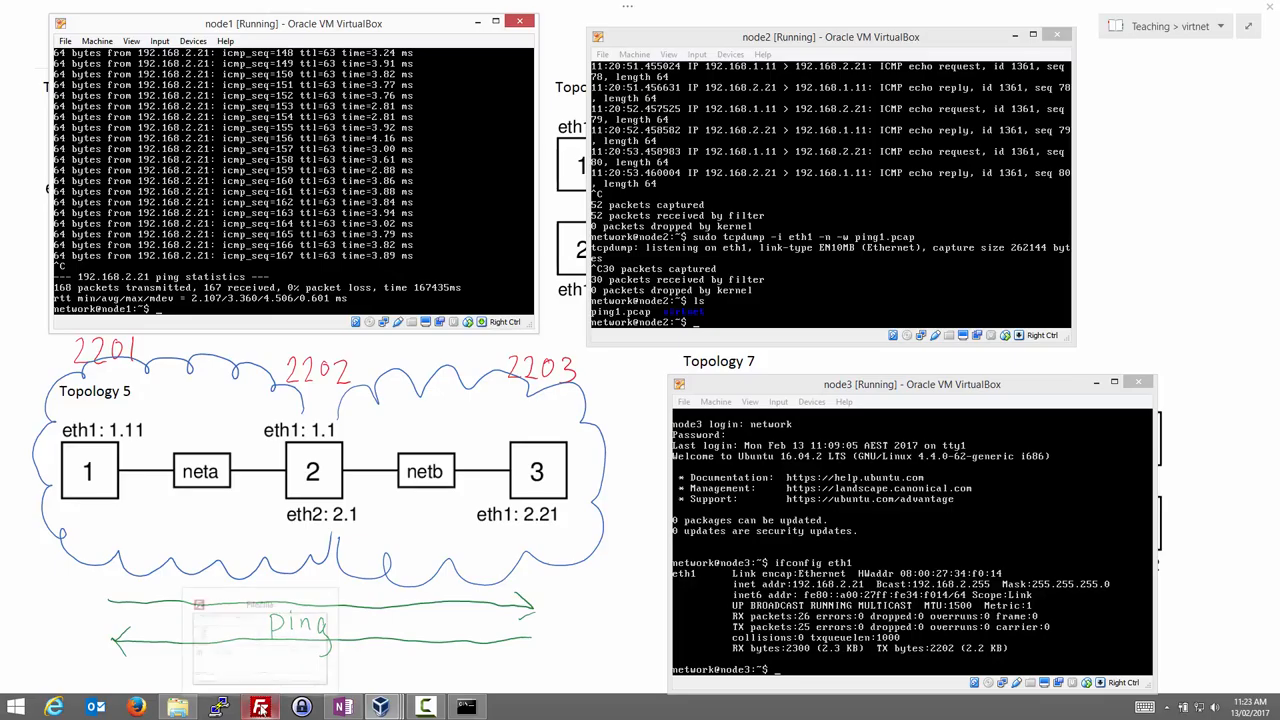
Add a node2 site in FileZilla's Site Manager with host 127.0.0.1.
{"action": "left_click", "coordinate": [256, 705]}
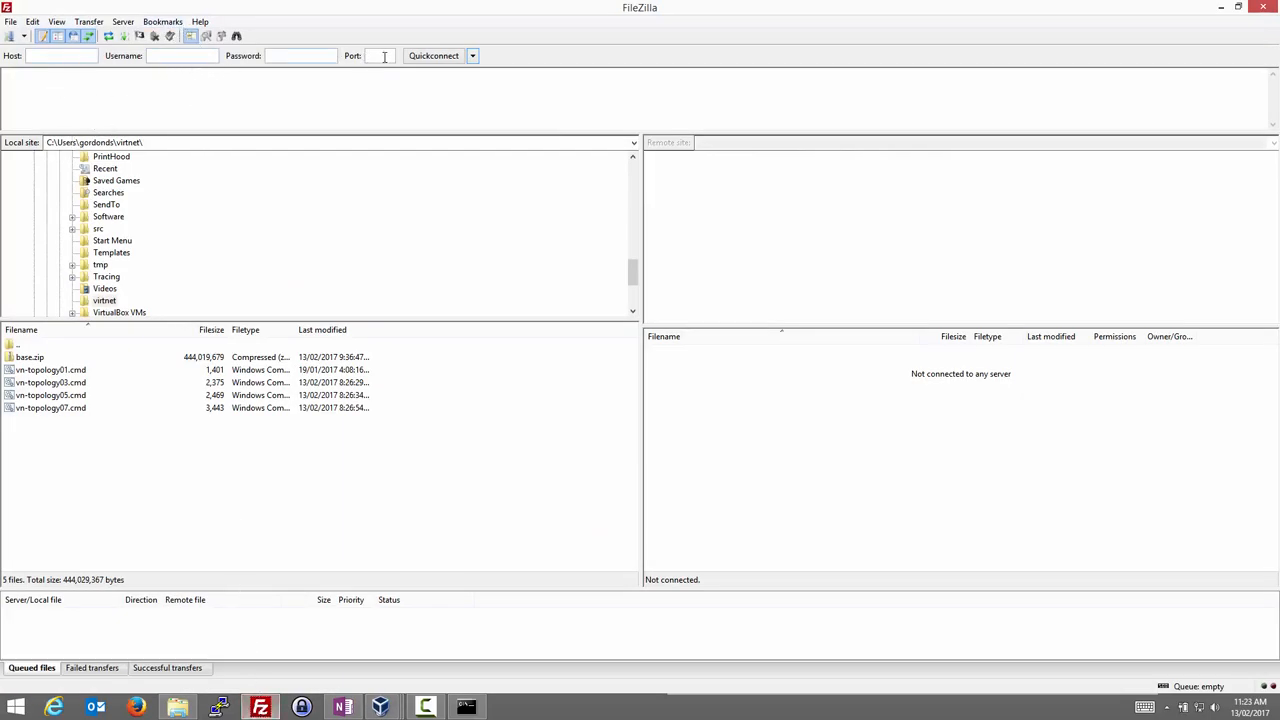
{"action": "left_click", "coordinate": [13, 20]}
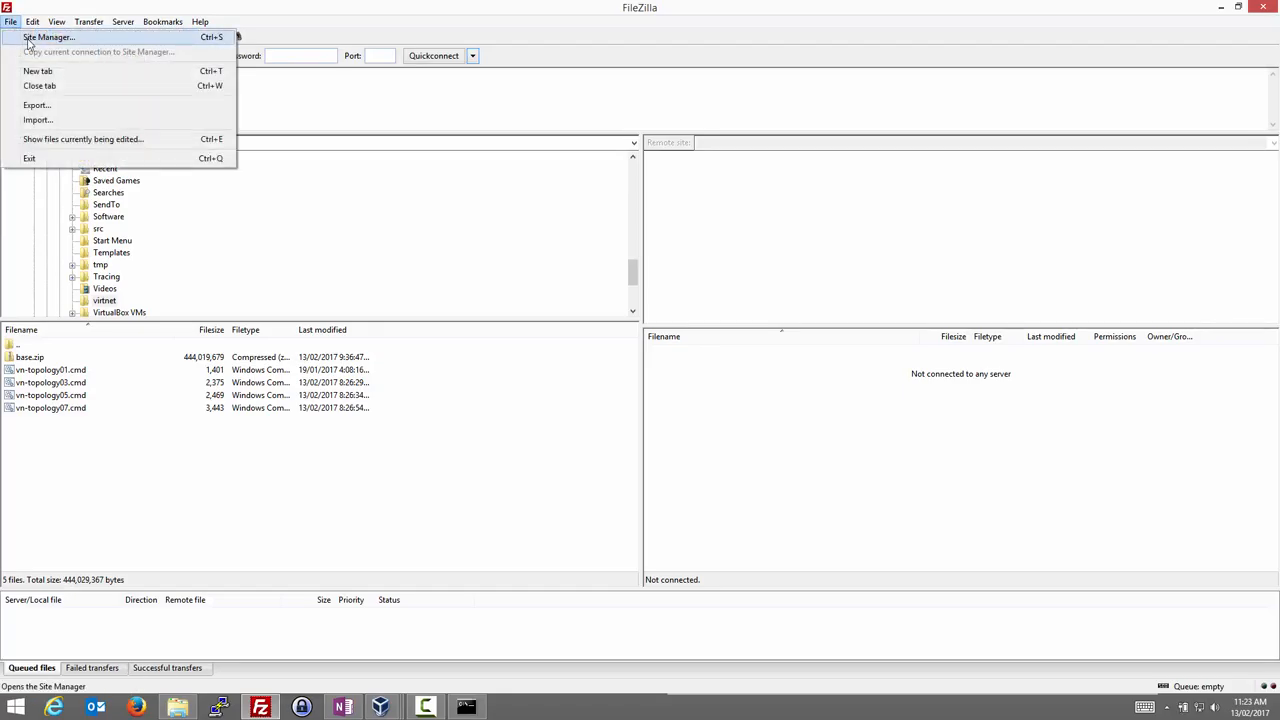
{"action": "left_click", "coordinate": [62, 40]}
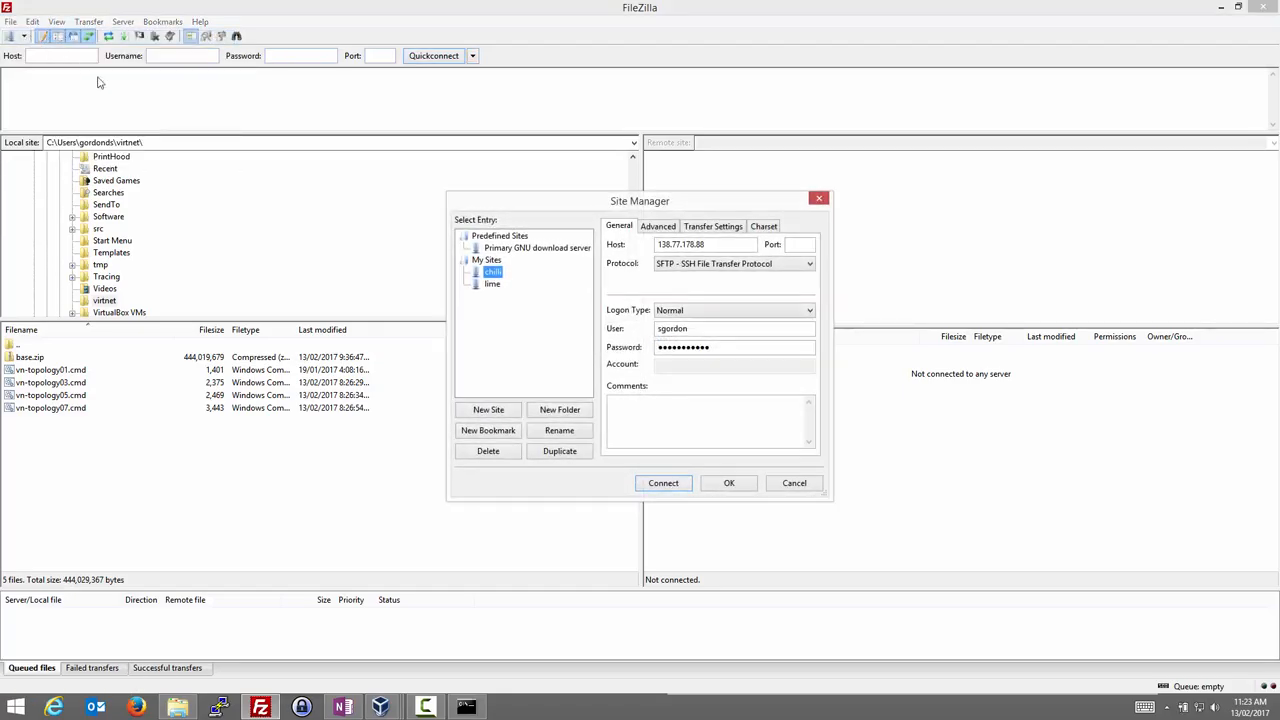
{"action": "left_click", "coordinate": [488, 409]}
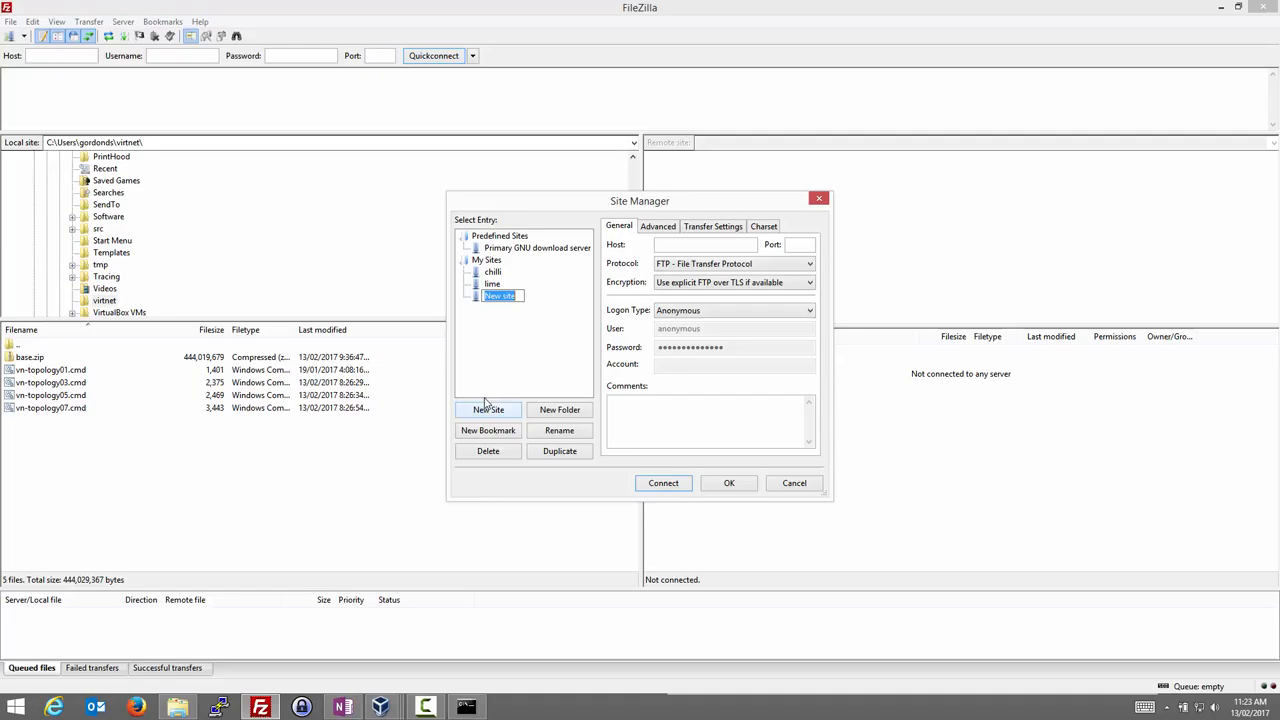
{"action": "type", "text": "node2"}
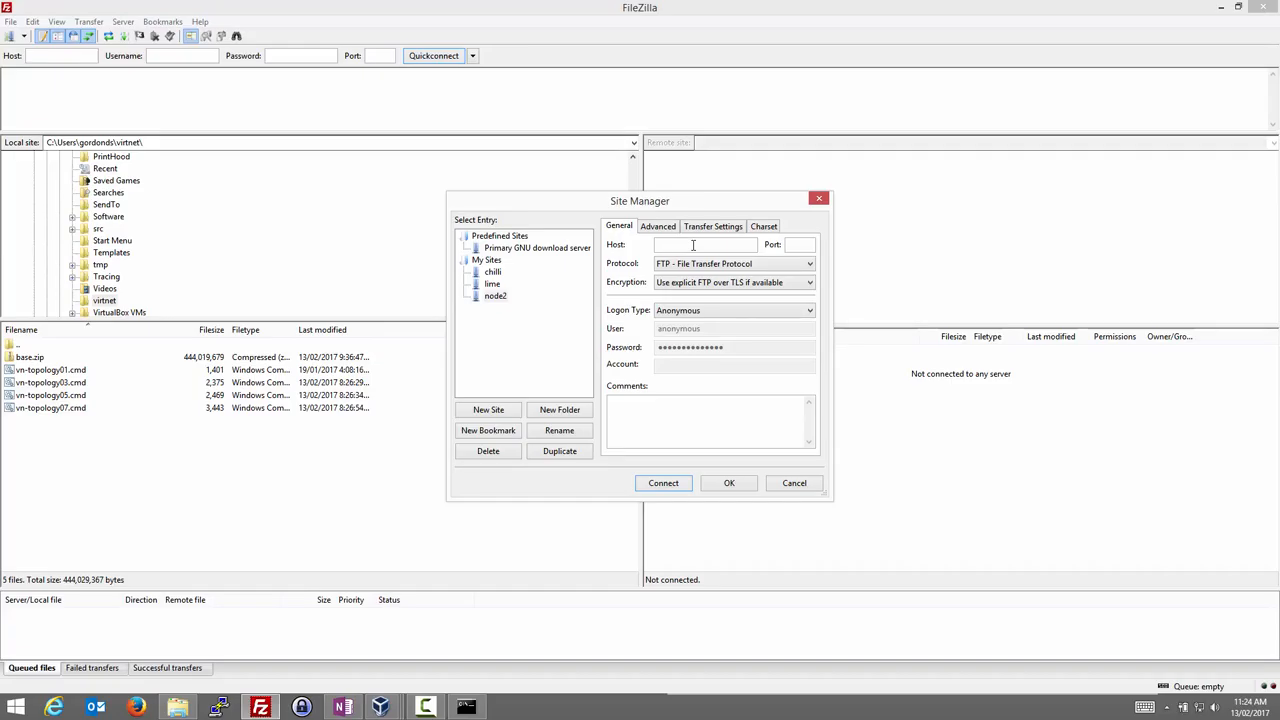
{"action": "type", "text": "127.0.0.1"}
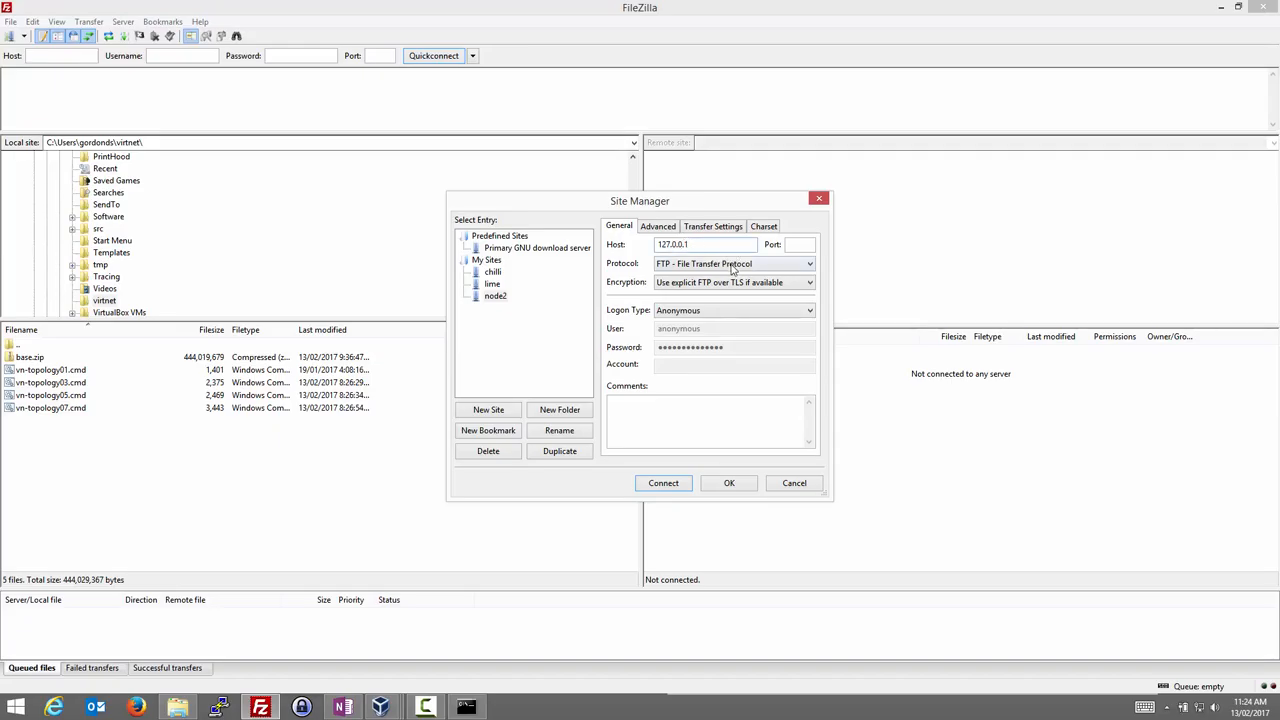
Set node2 to SFTP, normal logon, user network, port 2202, and connect.
{"action": "left_click", "coordinate": [806, 263]}
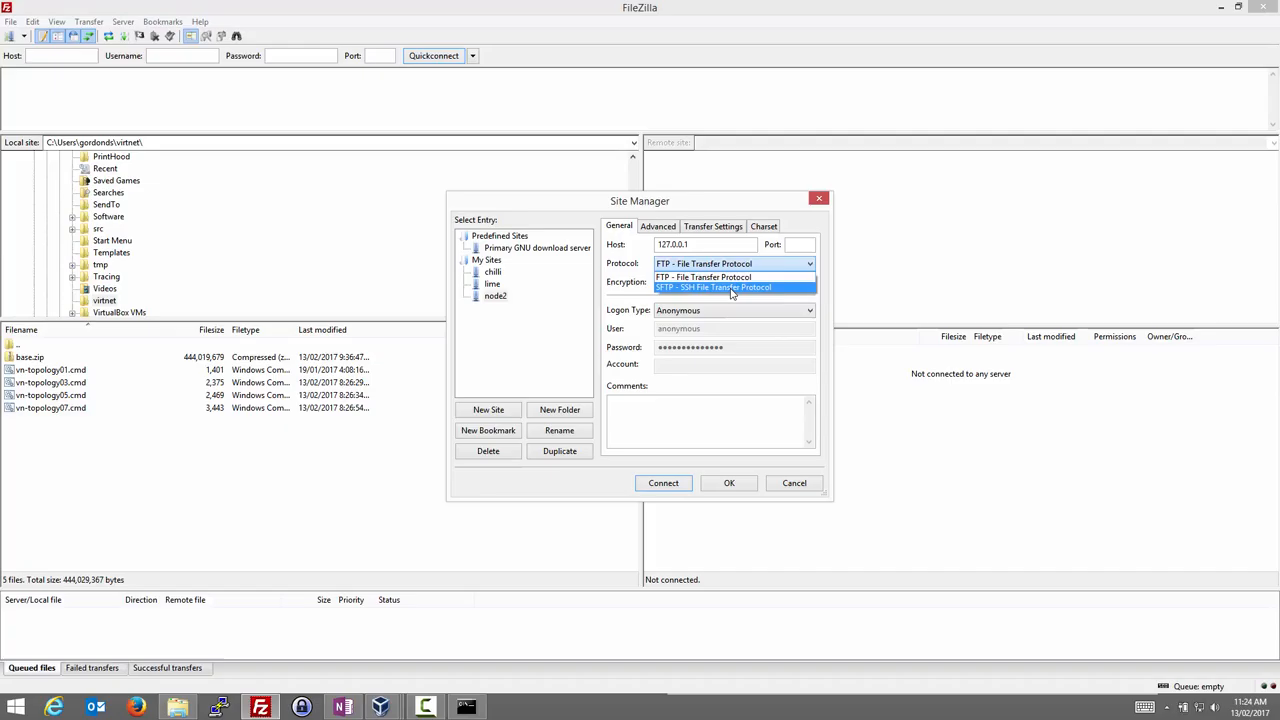
{"action": "left_click", "coordinate": [731, 287]}
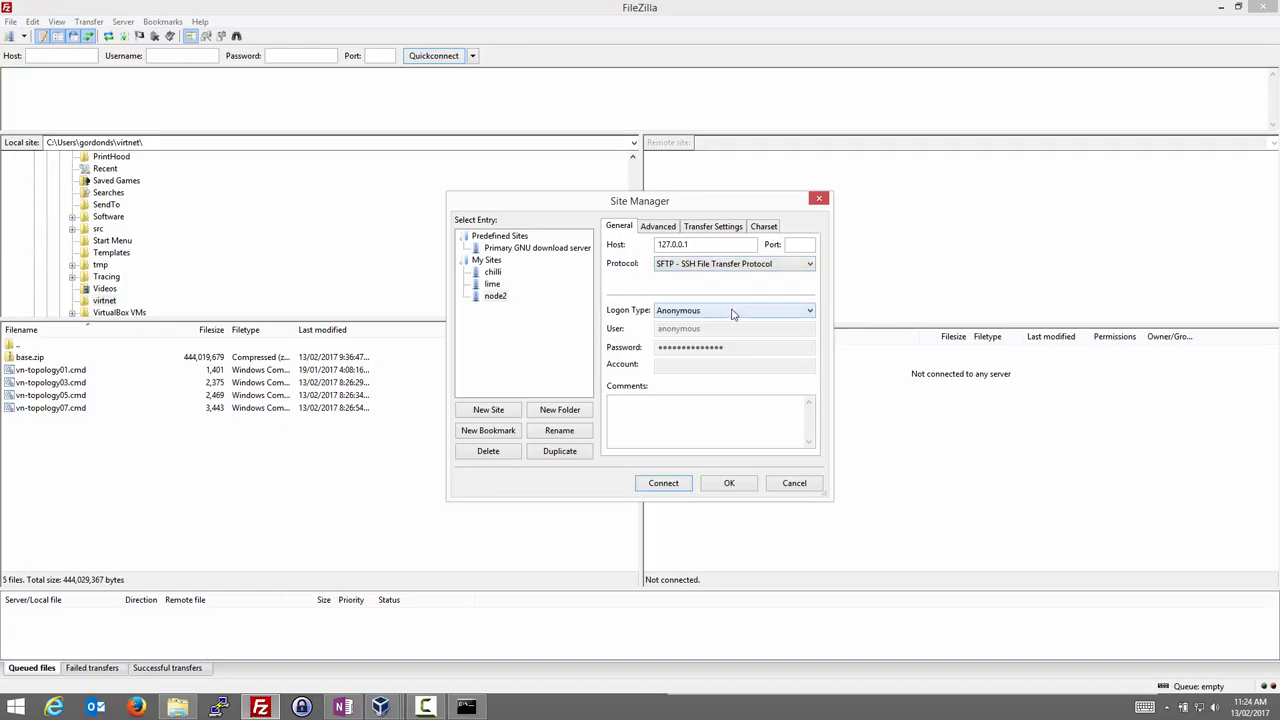
{"action": "left_click", "coordinate": [734, 310]}
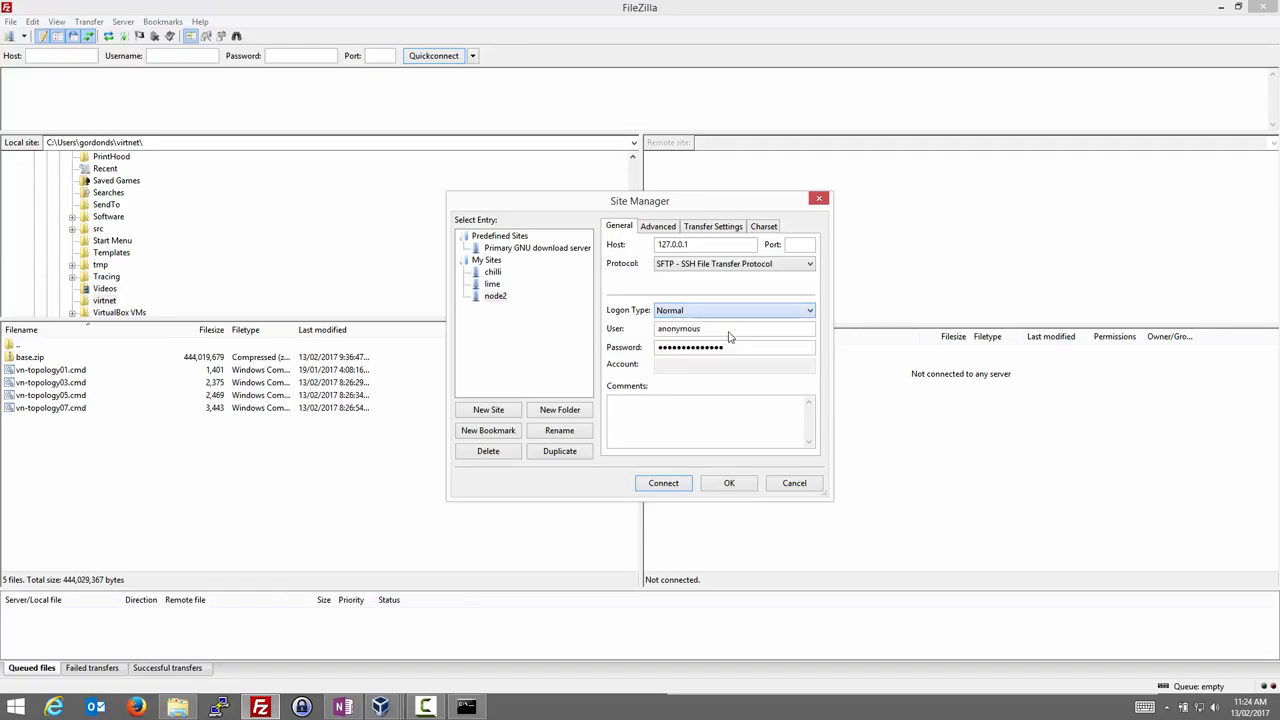
{"action": "left_click", "coordinate": [725, 328]}
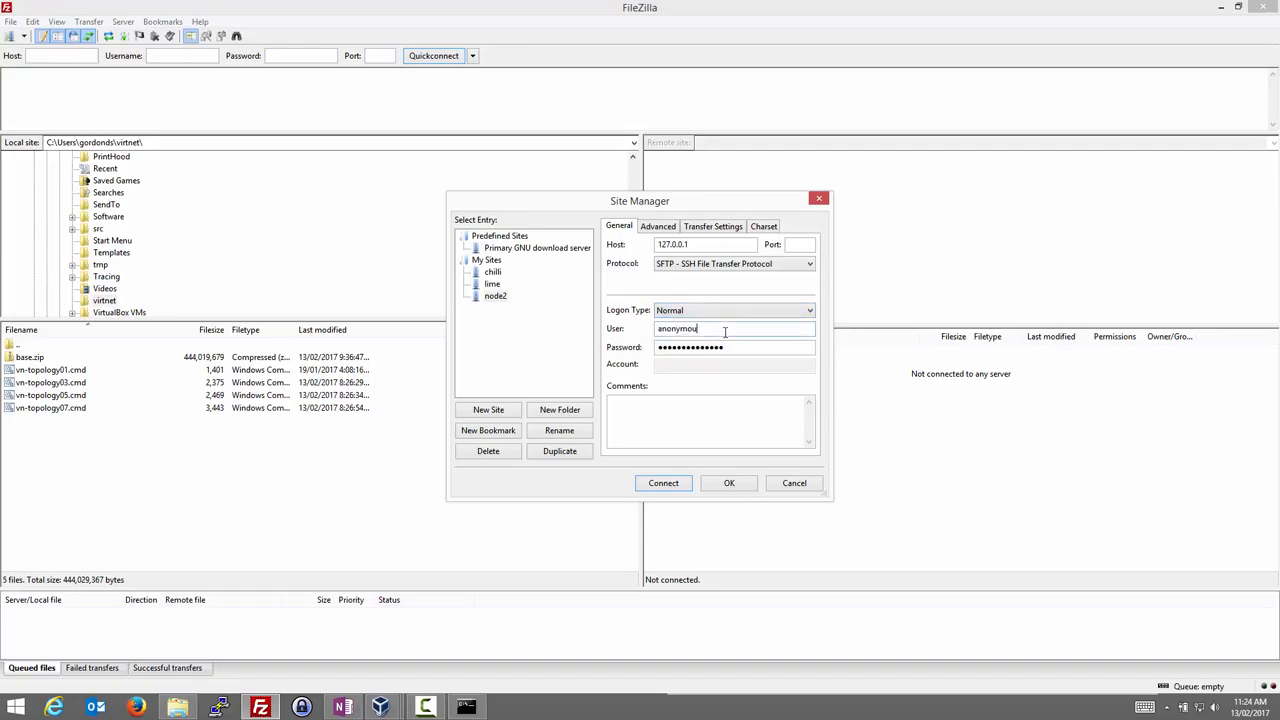
{"action": "type", "text": "network"}
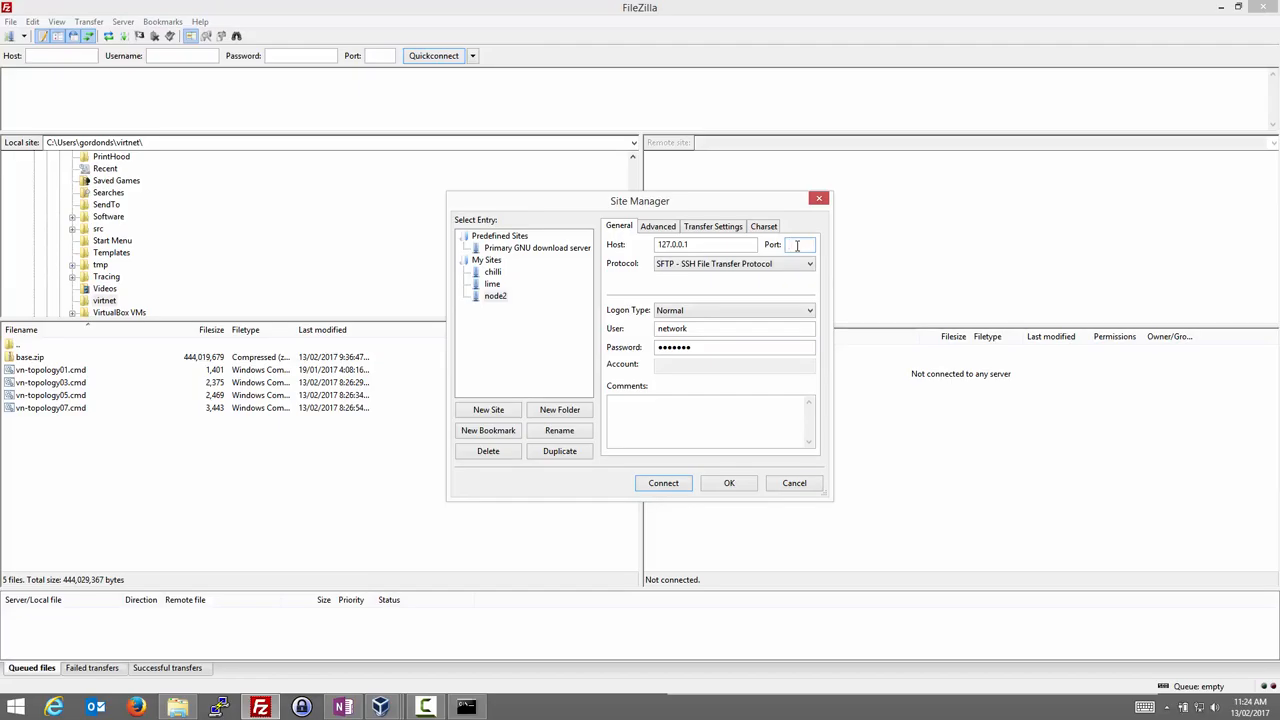
{"action": "type", "text": "2202"}
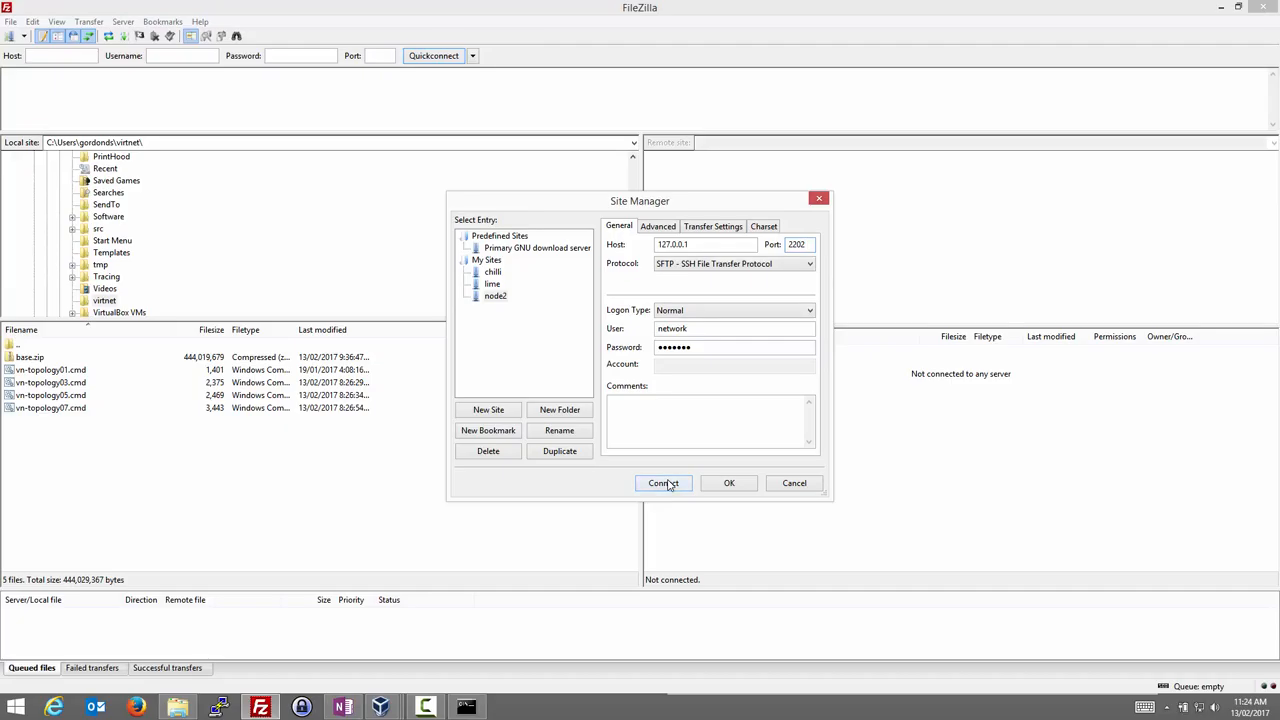
{"action": "left_click", "coordinate": [663, 483]}
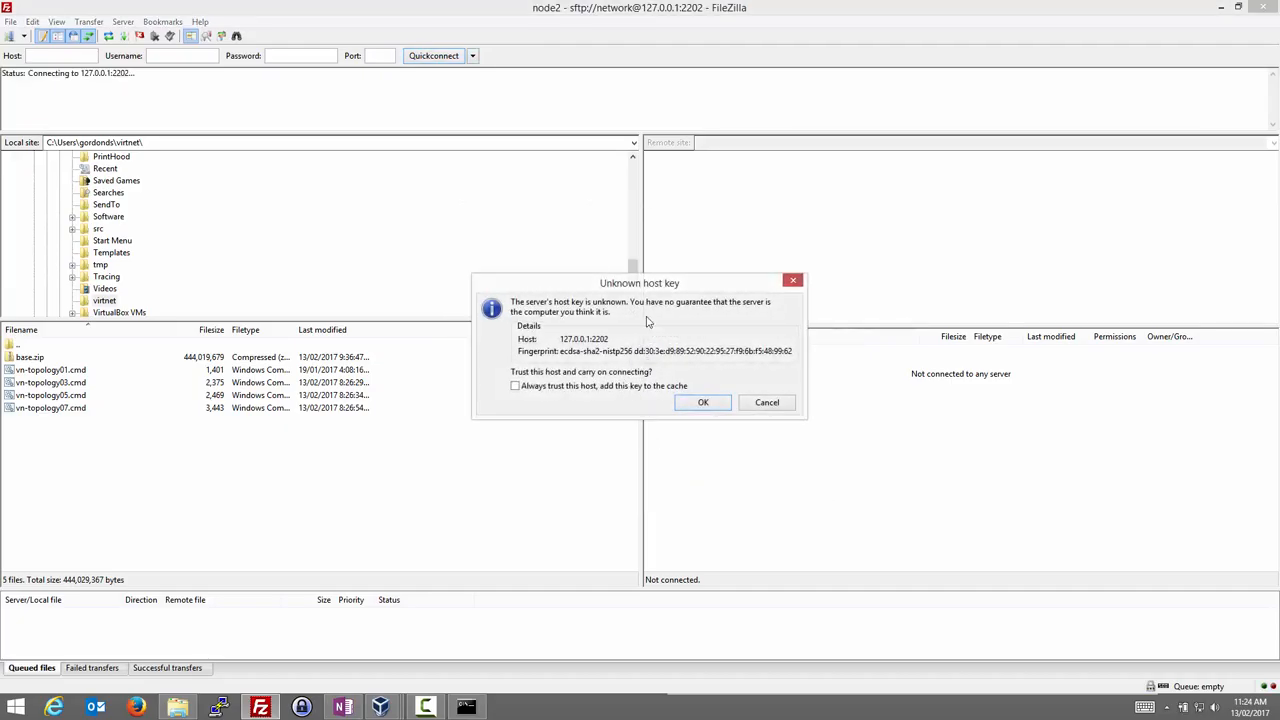
{"action": "mouse_move", "coordinate": [572, 391]}
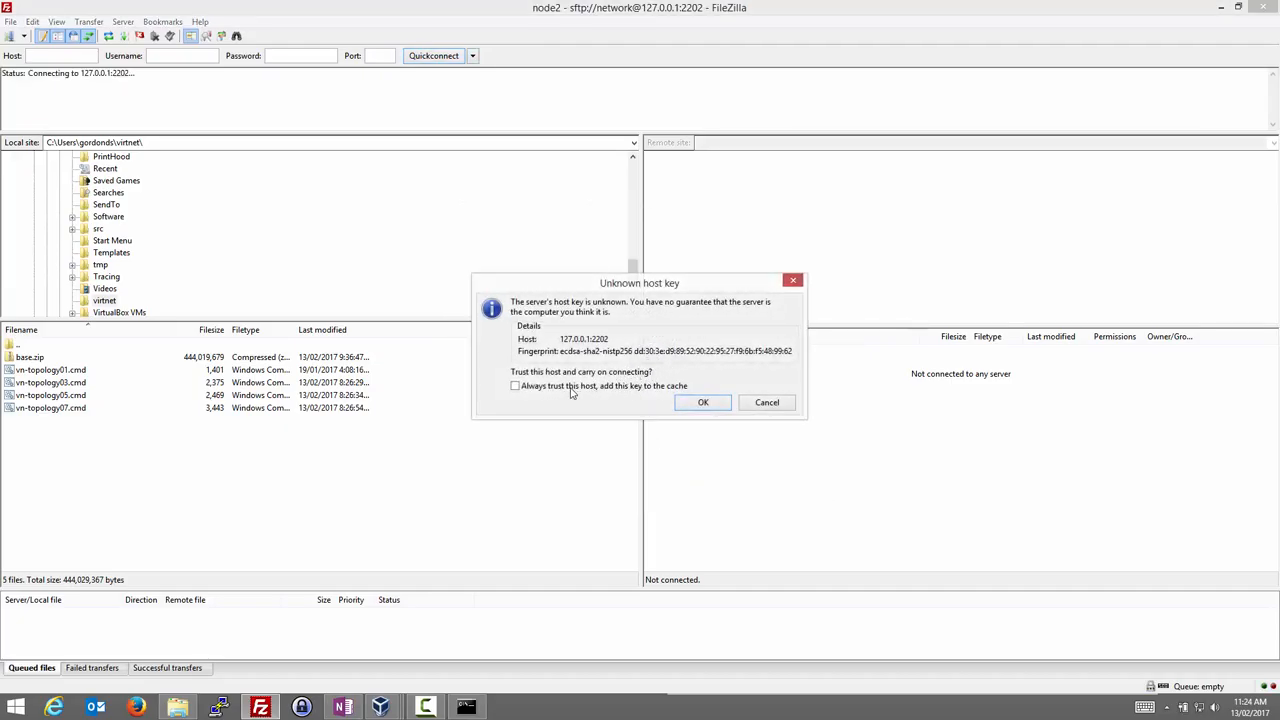
Always trust node2's host key, then select ping1.pcap in the remote listing.
{"action": "left_click", "coordinate": [515, 386]}
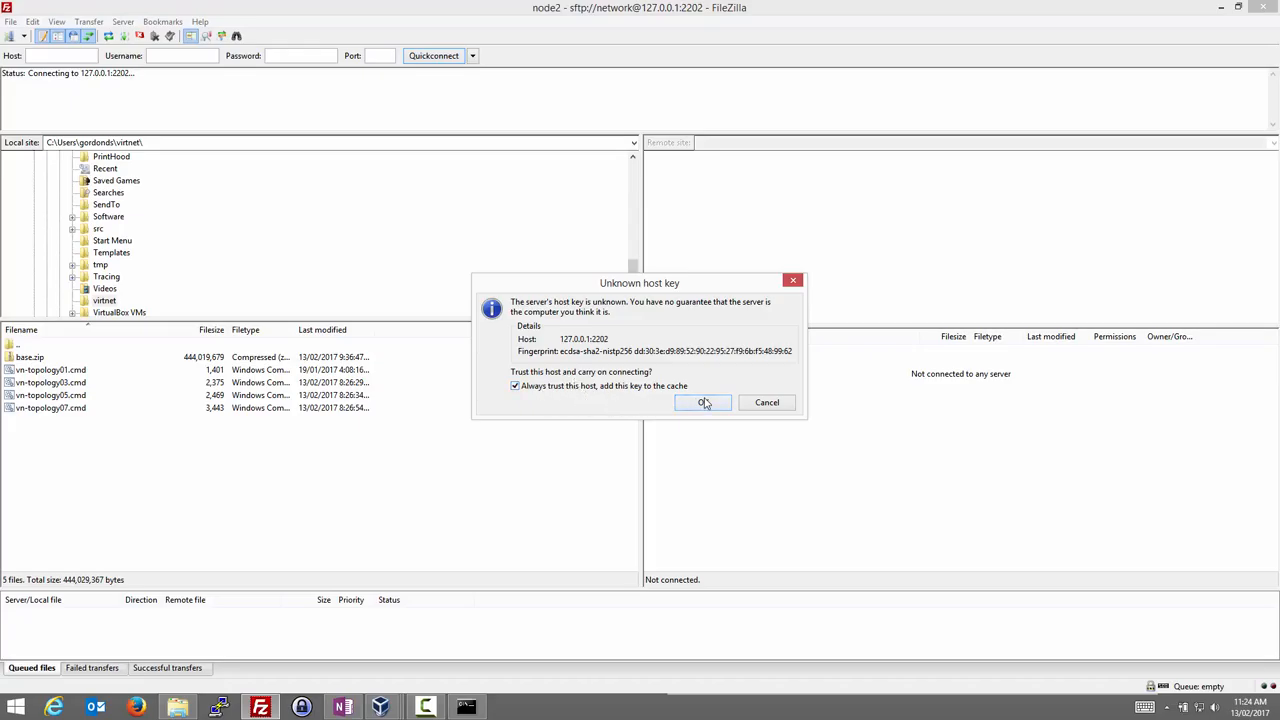
{"action": "left_click", "coordinate": [703, 402]}
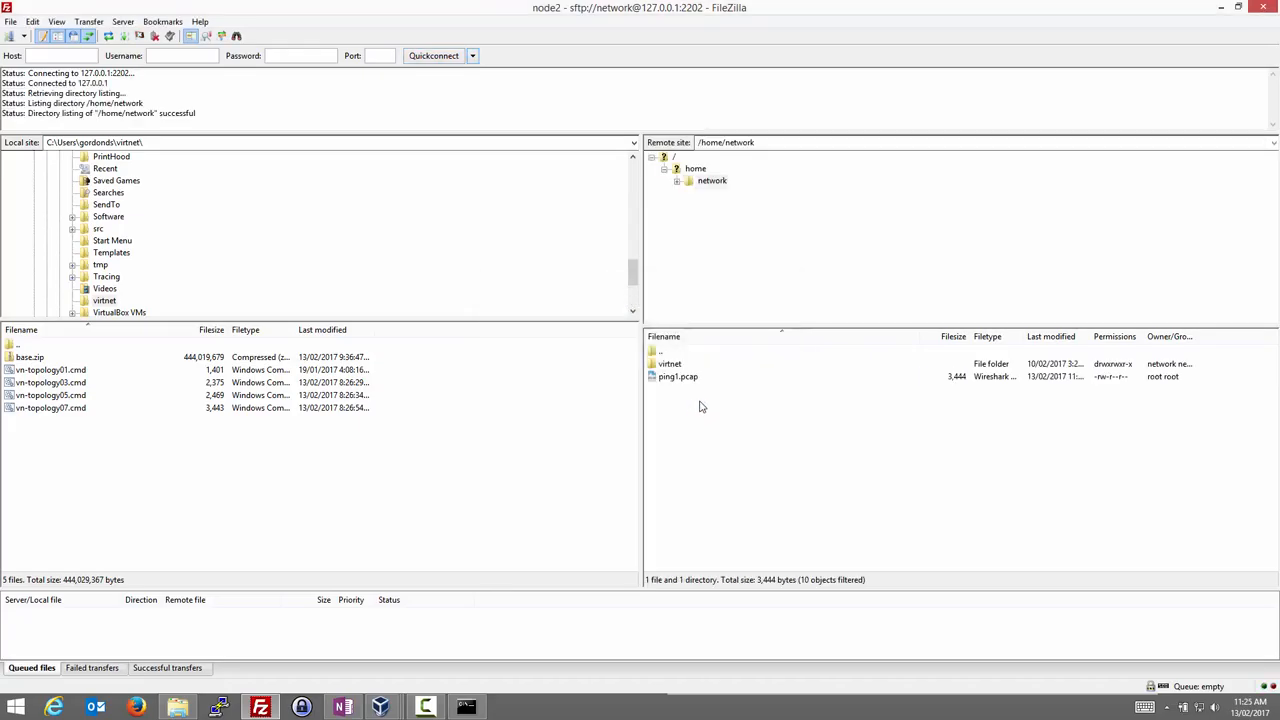
{"action": "mouse_move", "coordinate": [793, 300]}
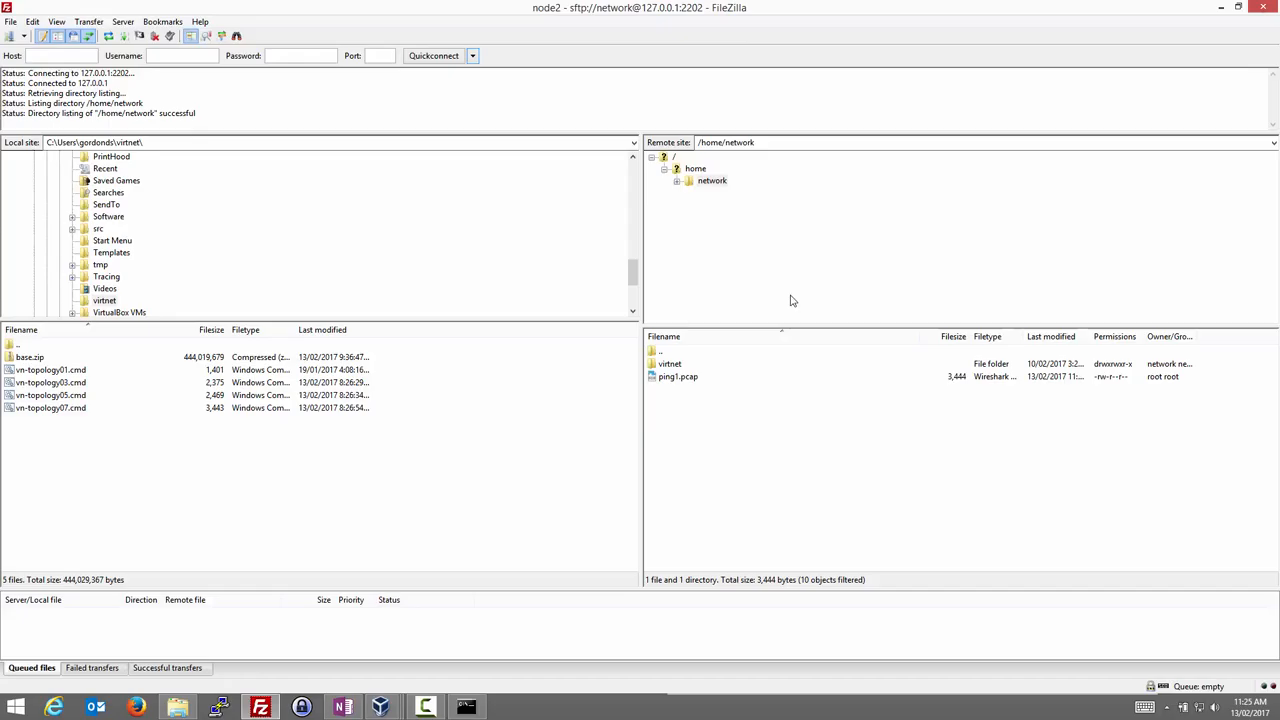
{"action": "mouse_move", "coordinate": [710, 181]}
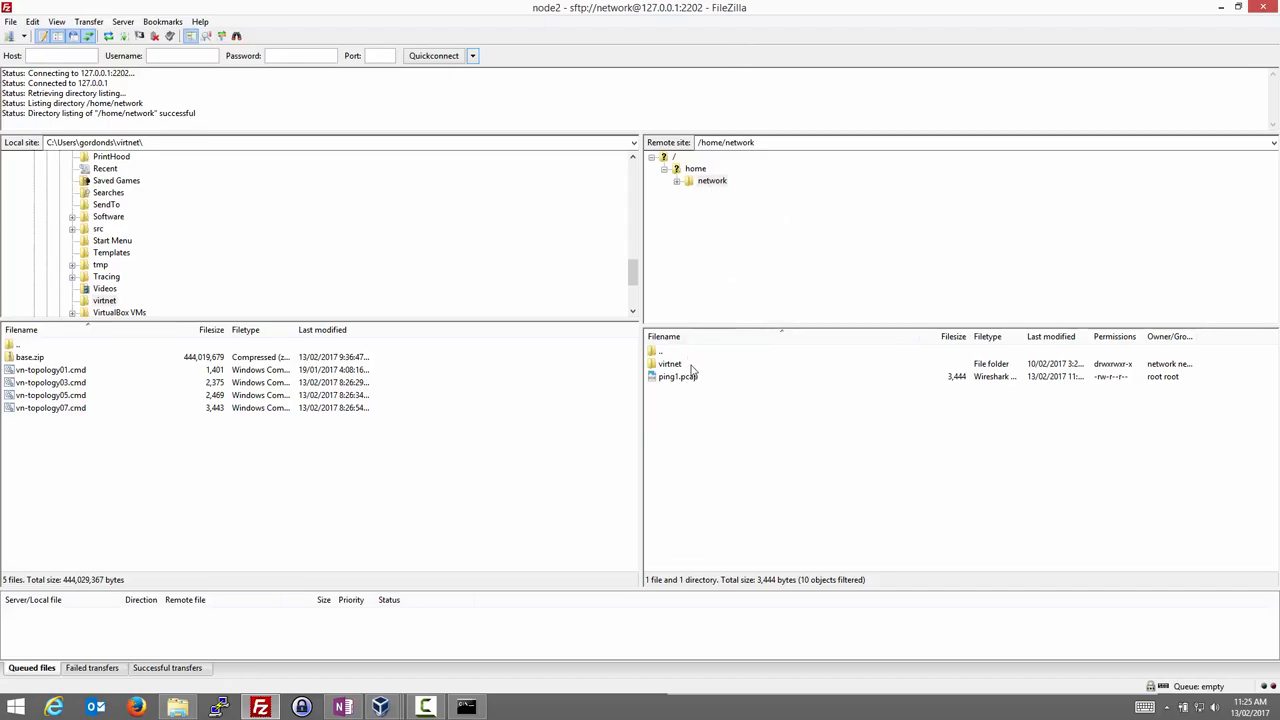
{"action": "left_click", "coordinate": [676, 376]}
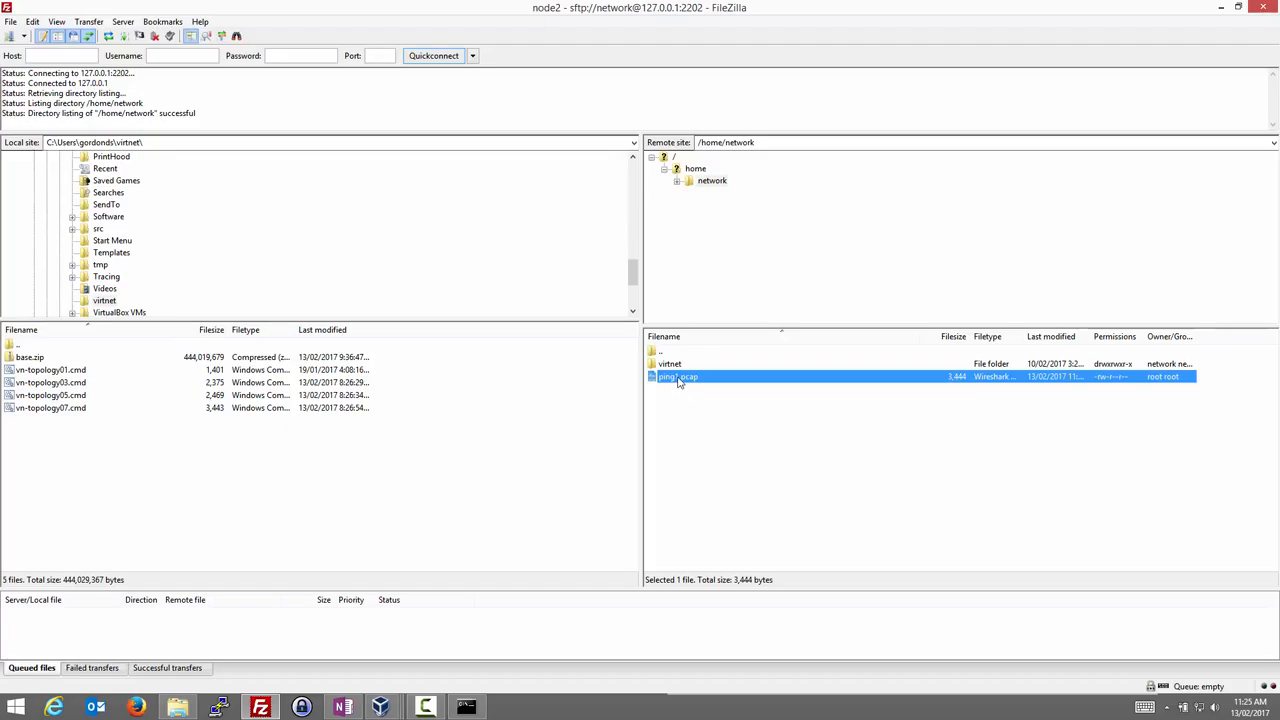
Download ping1.pcap to the local virtnet folder and switch to File Explorer.
{"action": "double_click", "coordinate": [678, 376]}
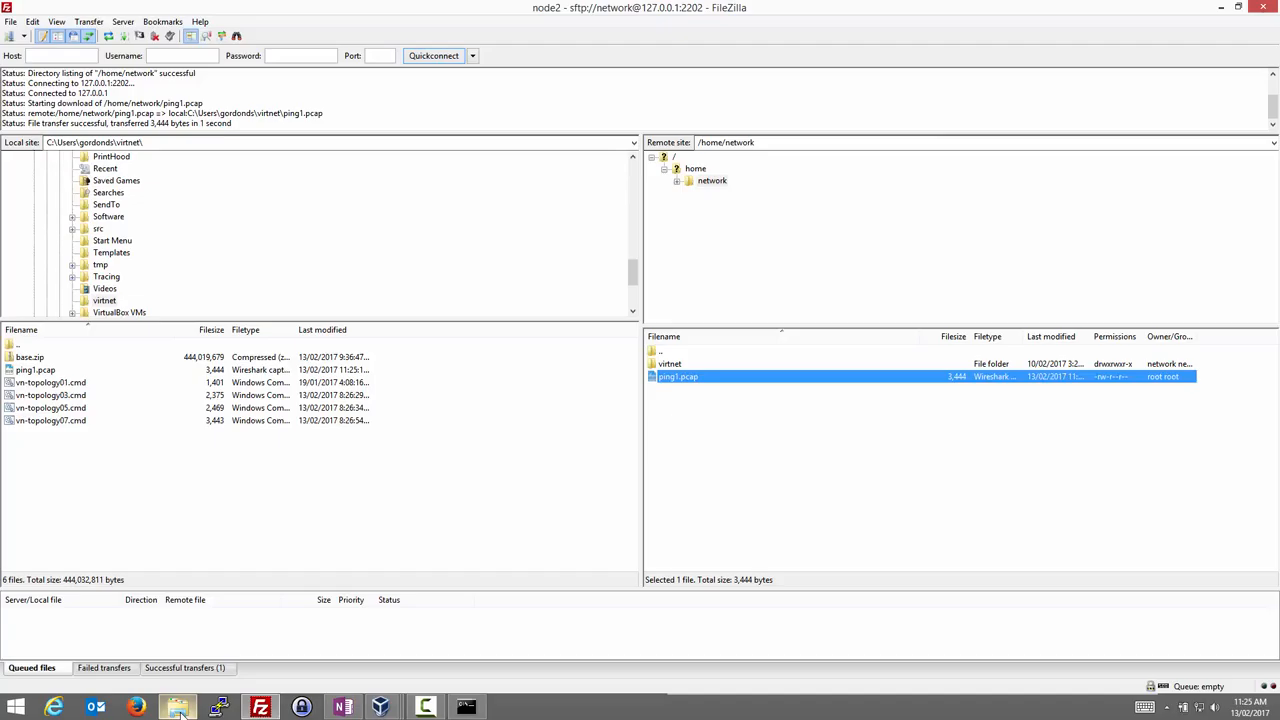
{"action": "left_click", "coordinate": [175, 702]}
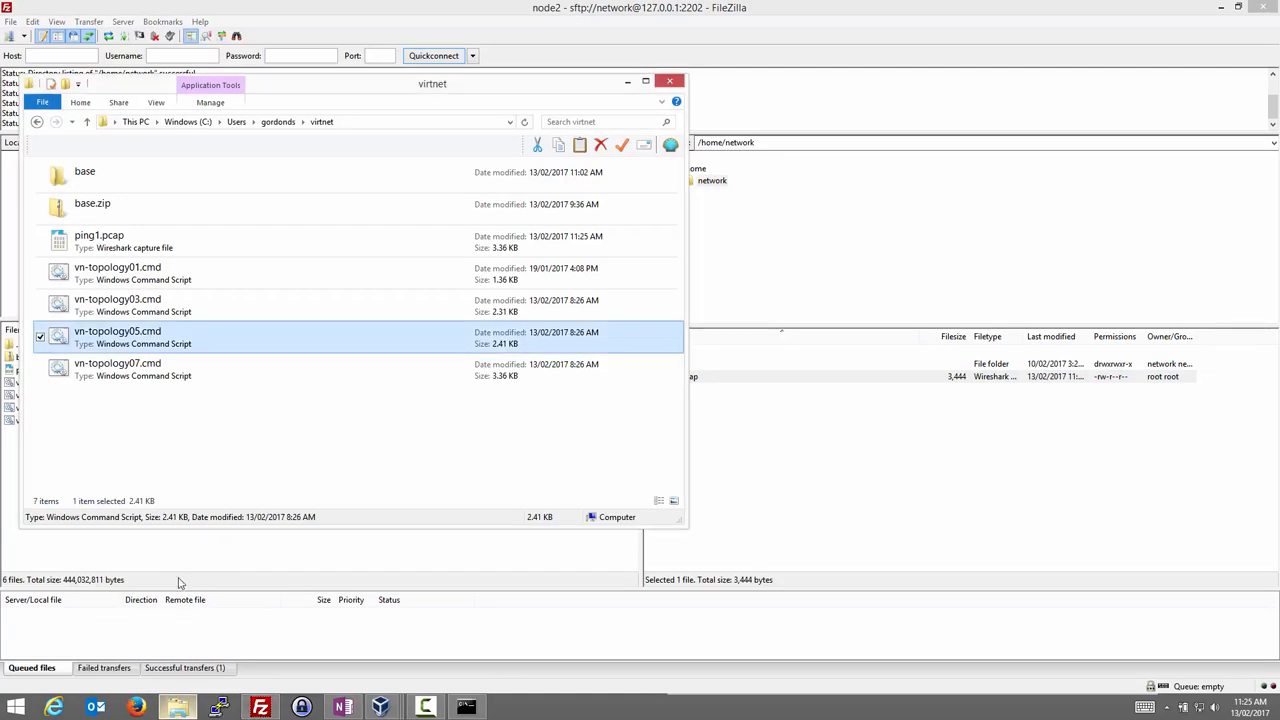
Open ping1.pcap from the virtnet folder in Wireshark.
{"action": "left_click", "coordinate": [97, 241]}
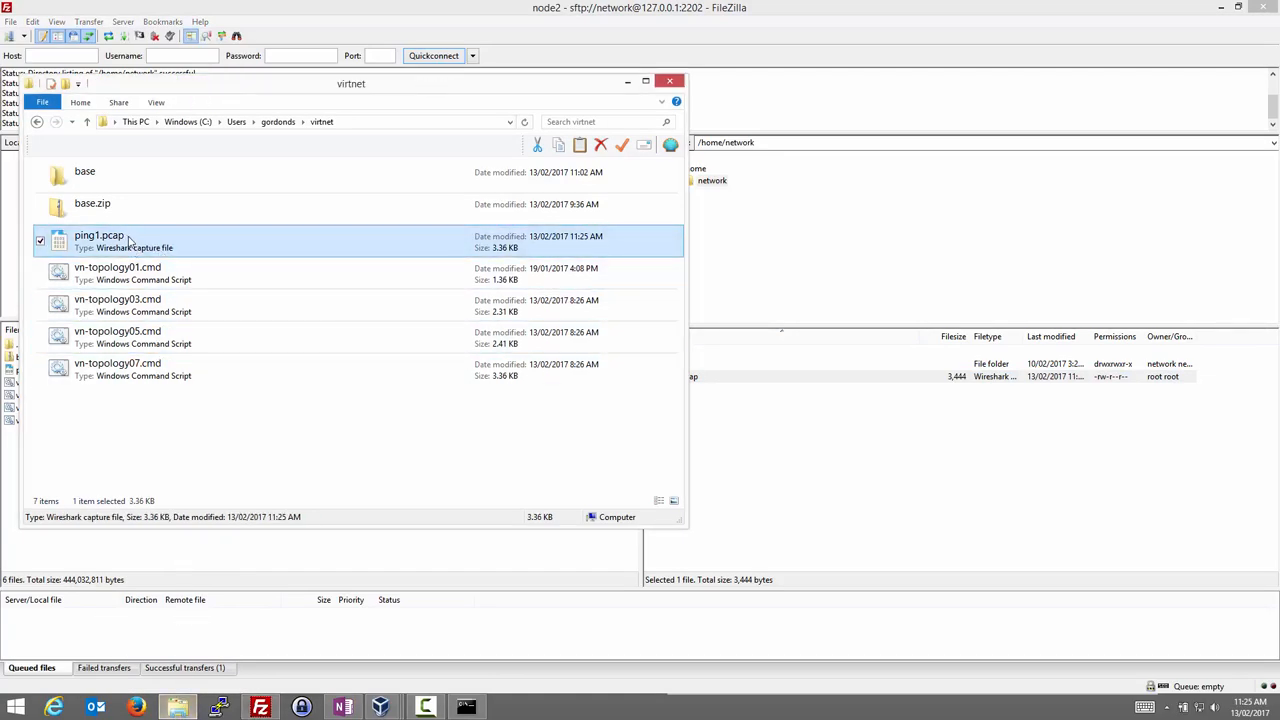
{"action": "mouse_move", "coordinate": [220, 249]}
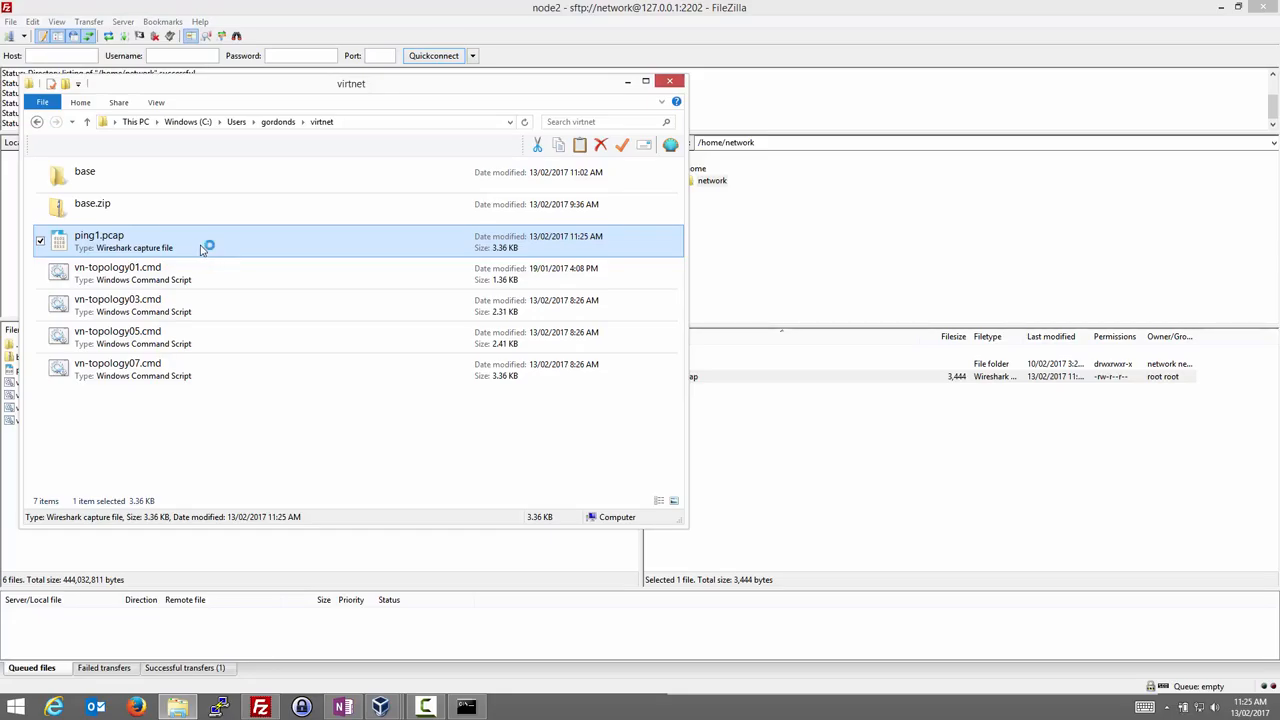
{"action": "double_click", "coordinate": [99, 247]}
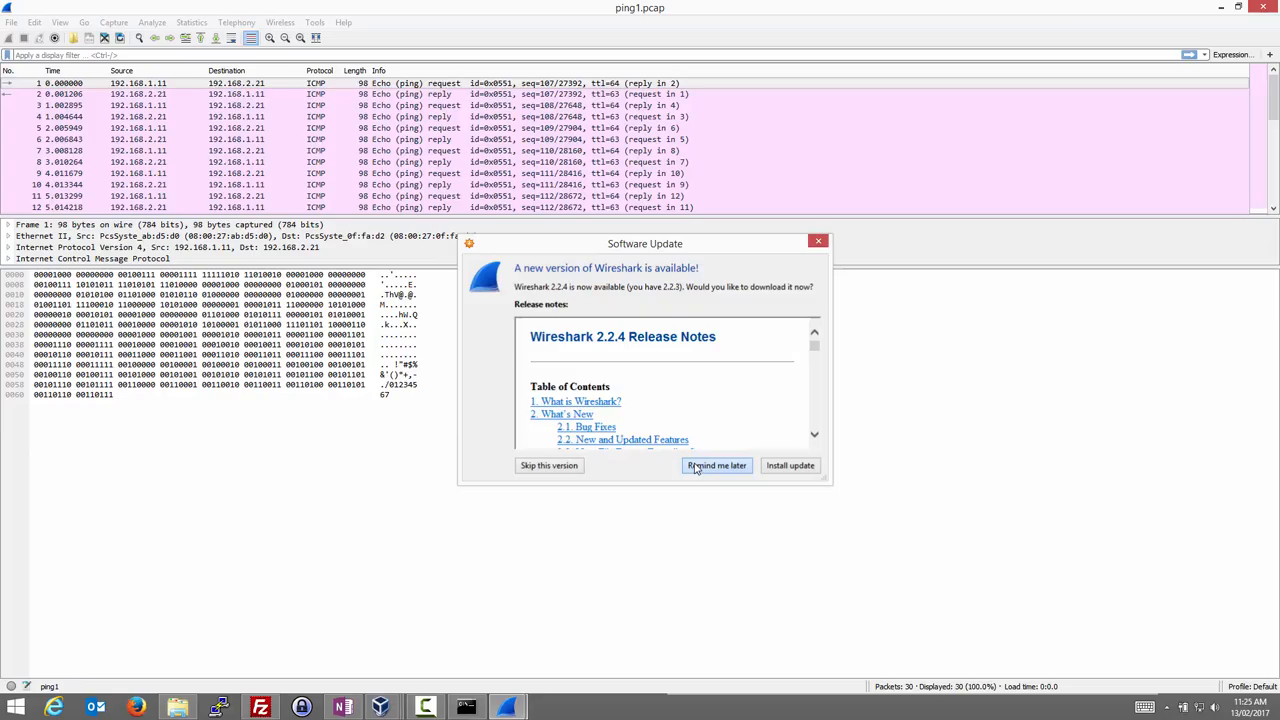
Postpone the Wireshark update notice, review the capture, and return to FileZilla.
{"action": "left_click", "coordinate": [717, 465]}
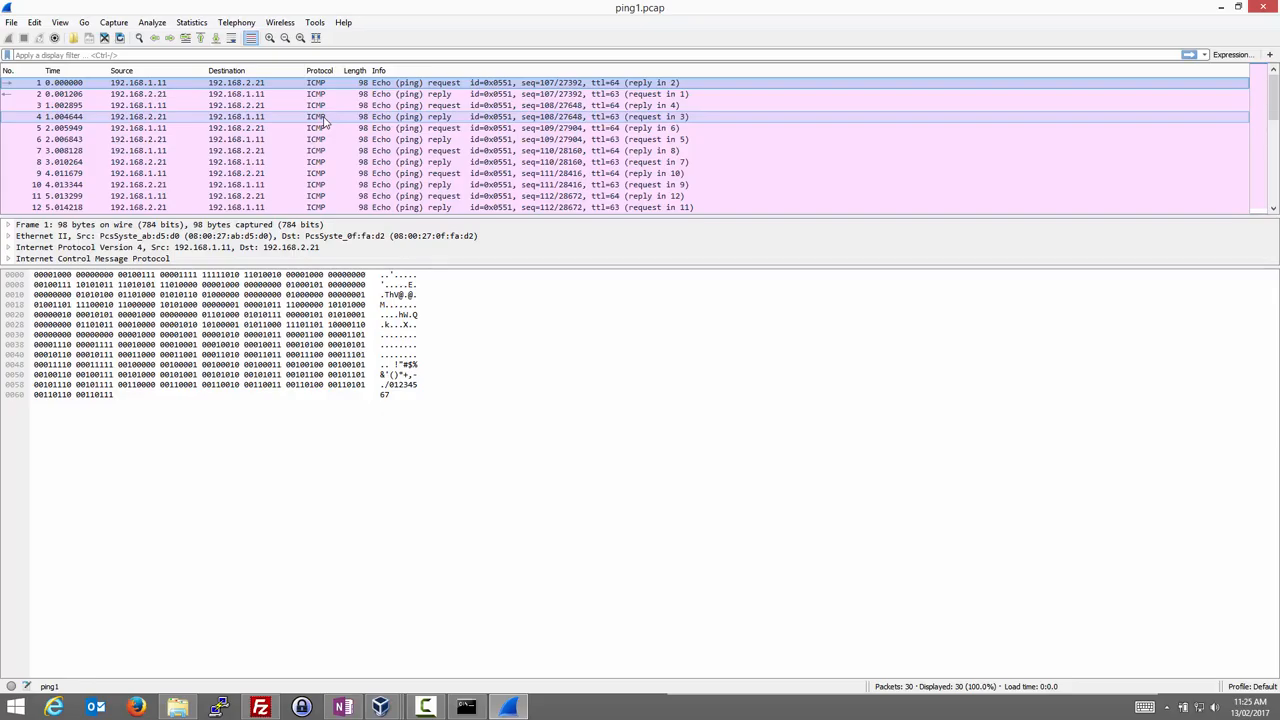
{"action": "mouse_move", "coordinate": [330, 133]}
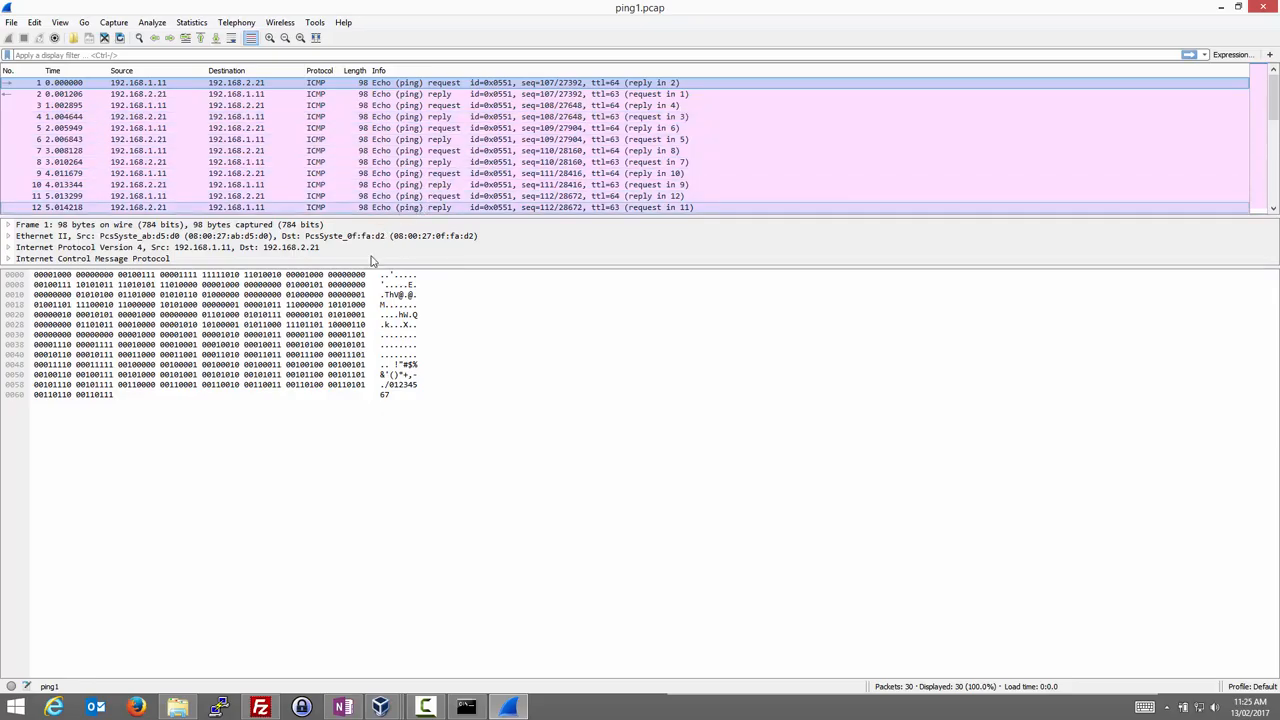
{"action": "mouse_move", "coordinate": [1263, 8]}
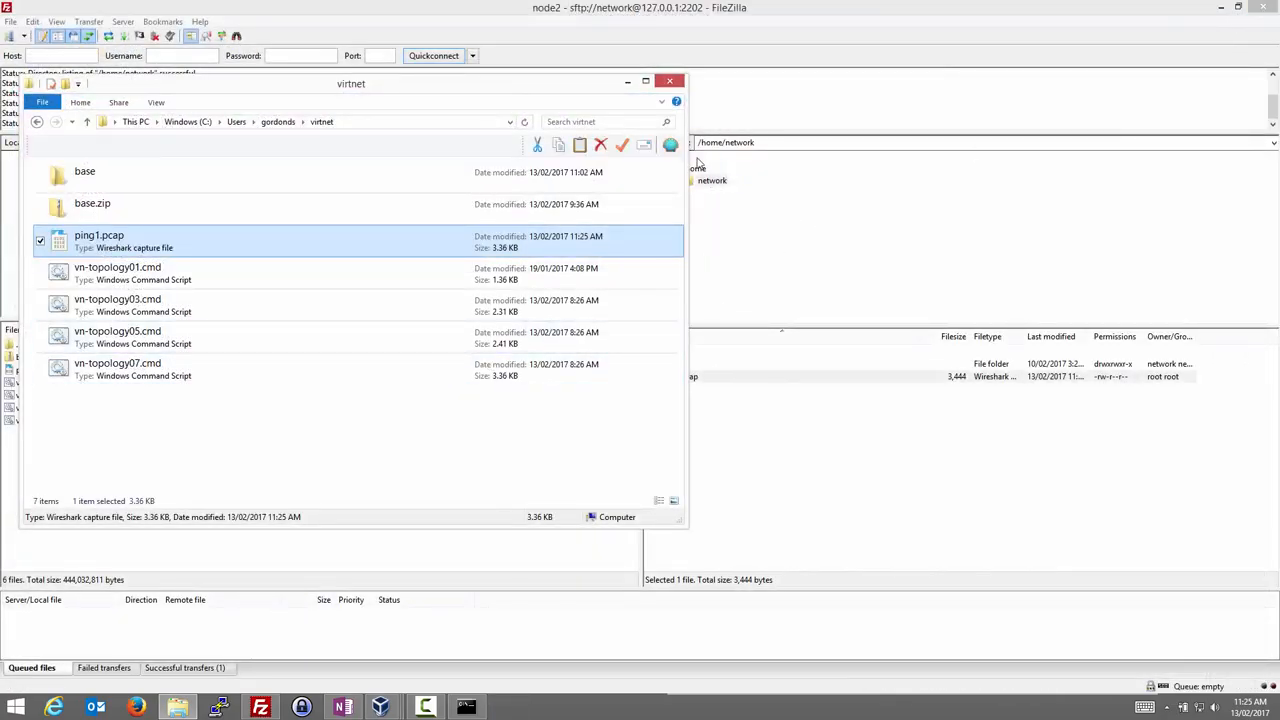
{"action": "left_click", "coordinate": [665, 78]}
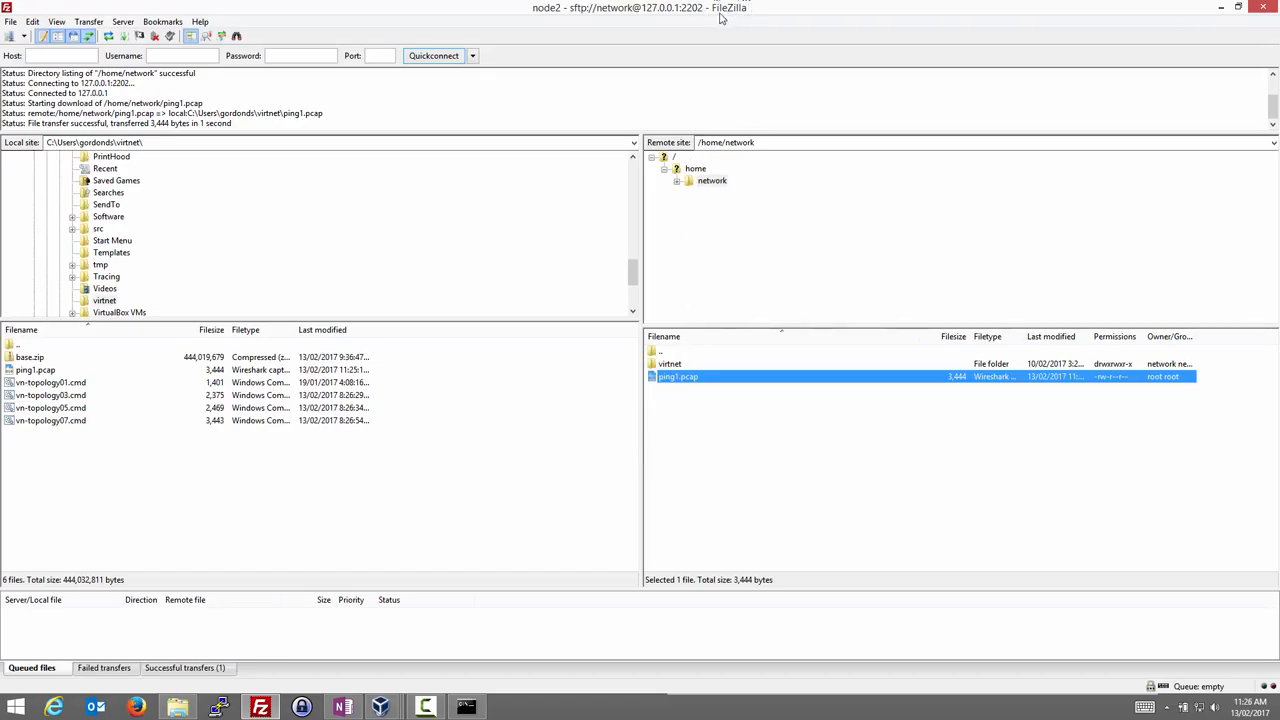
{"action": "mouse_move", "coordinate": [202, 182]}
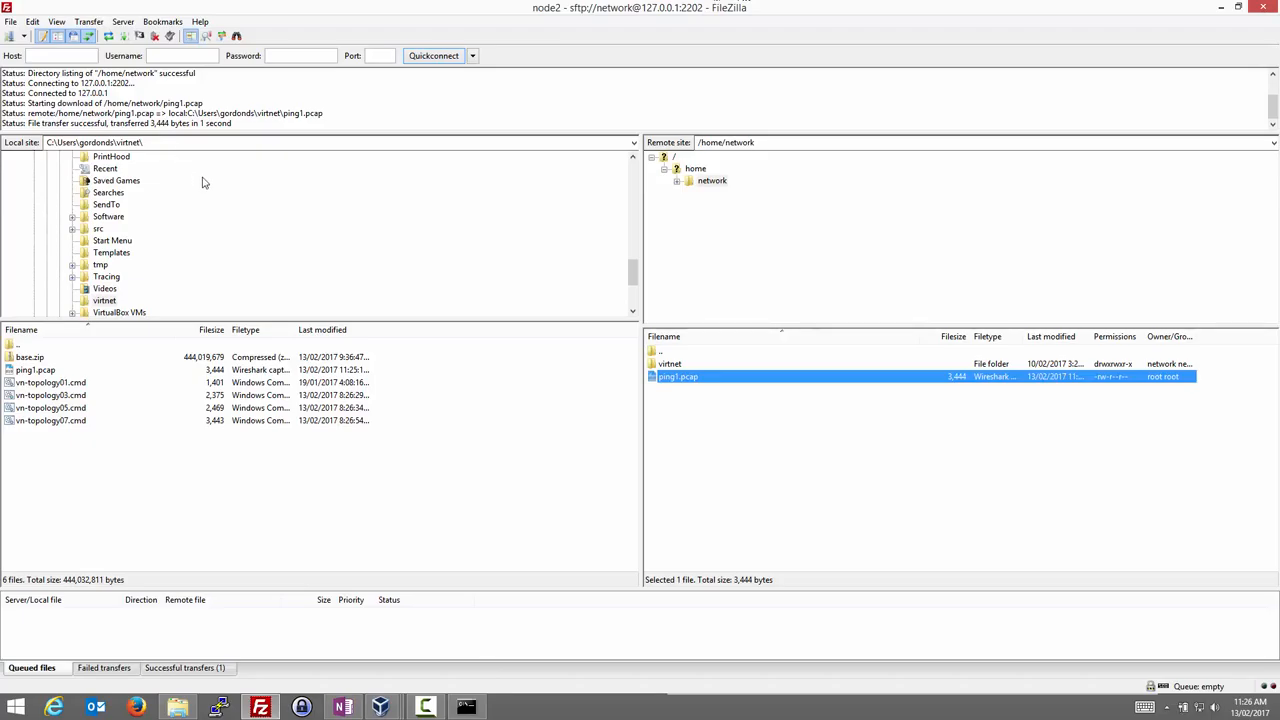
{"action": "mouse_move", "coordinate": [180, 173]}
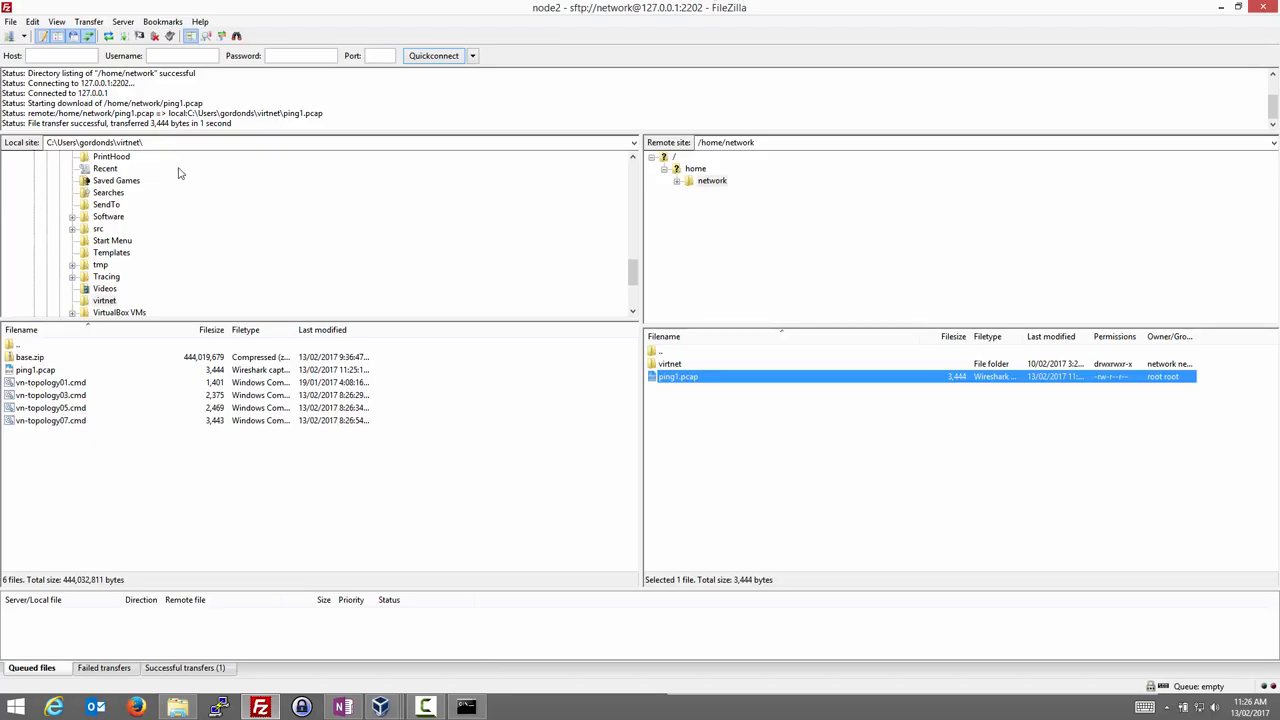
Reopen FileZilla's Site Manager from the File menu to view node2's settings.
{"action": "left_click", "coordinate": [13, 9]}
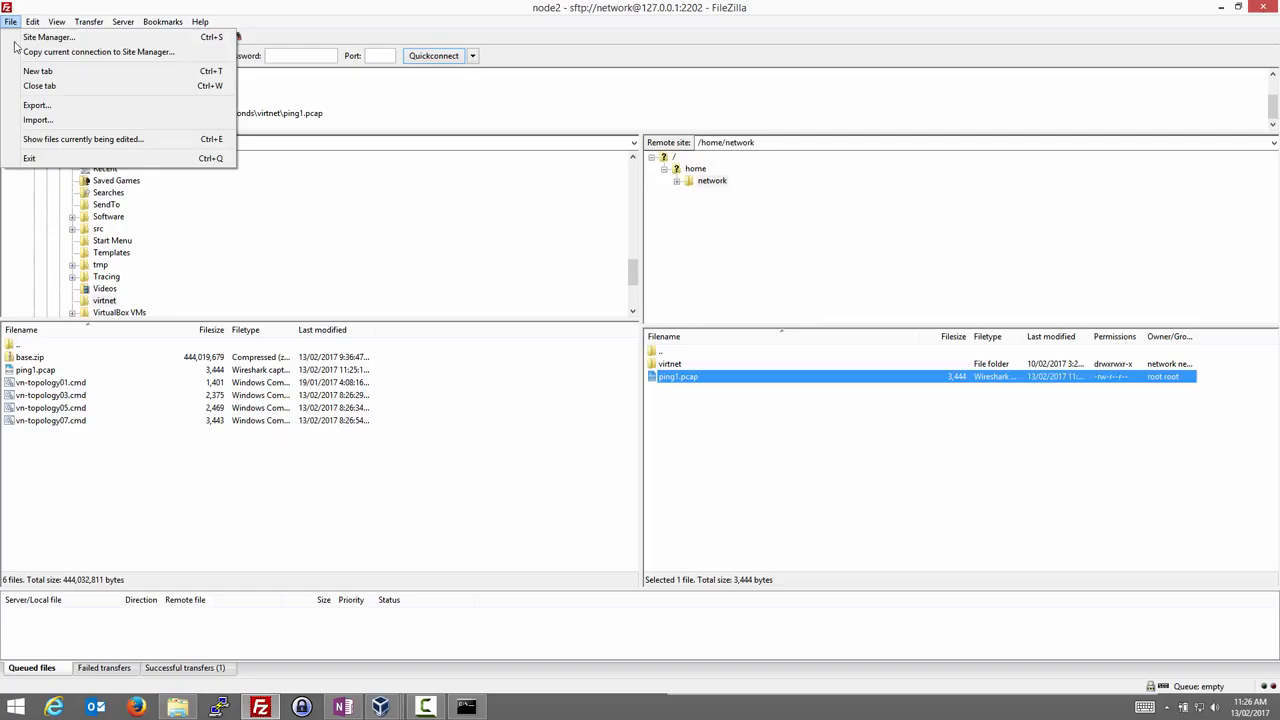
{"action": "left_click", "coordinate": [64, 44]}
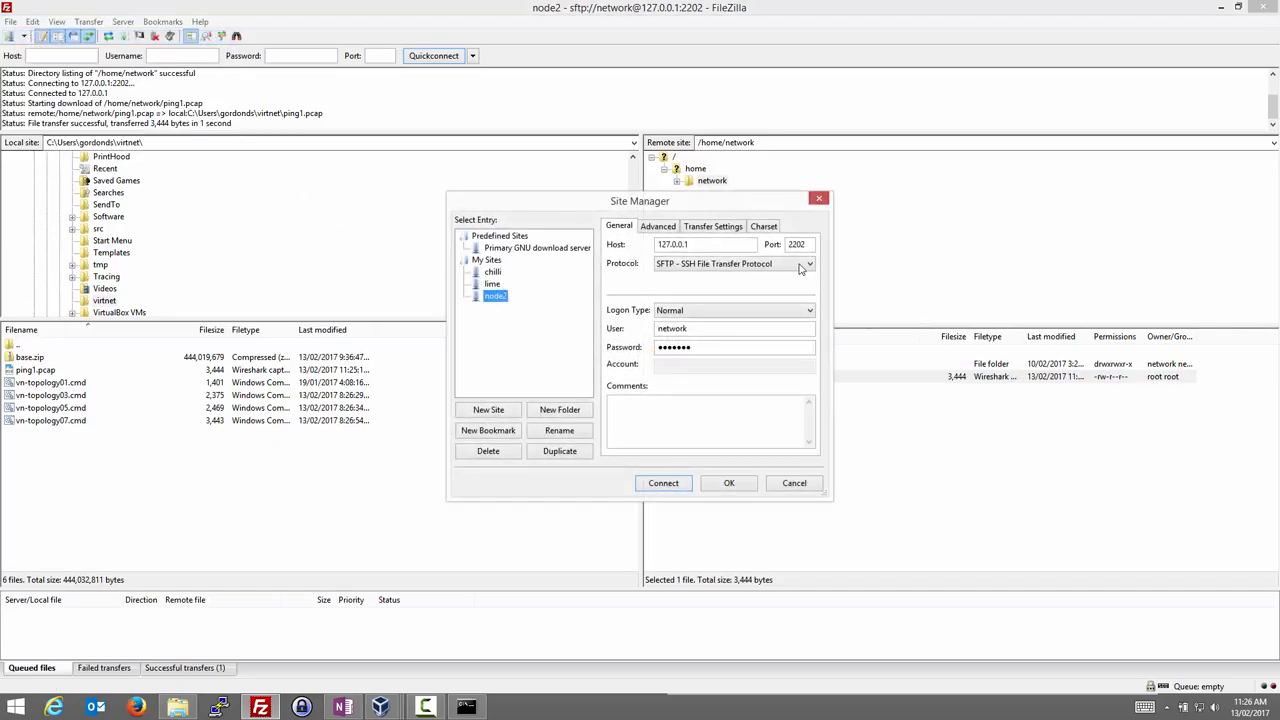